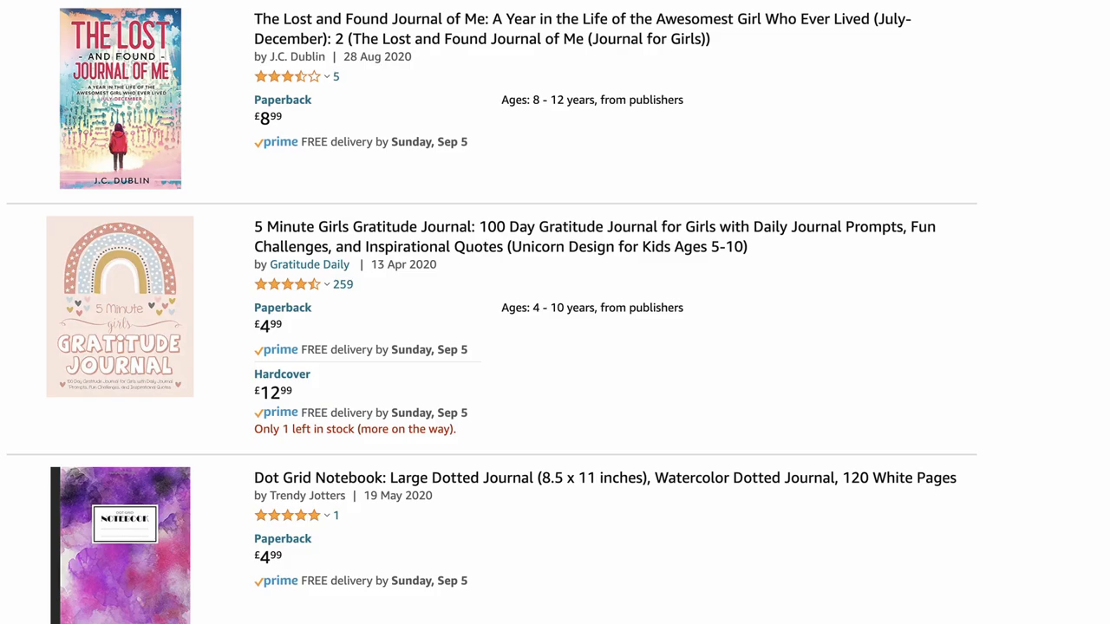
Step: Sign in to kdp.amazon.com with the existing Amazon account email and password
scroll(down, 3)
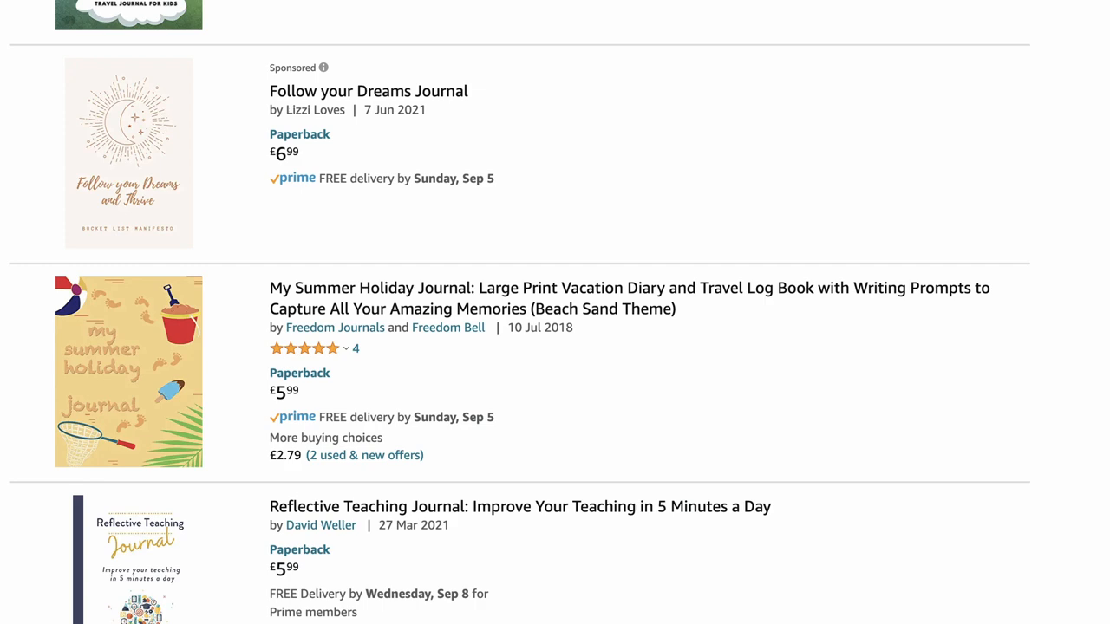
click(988, 26)
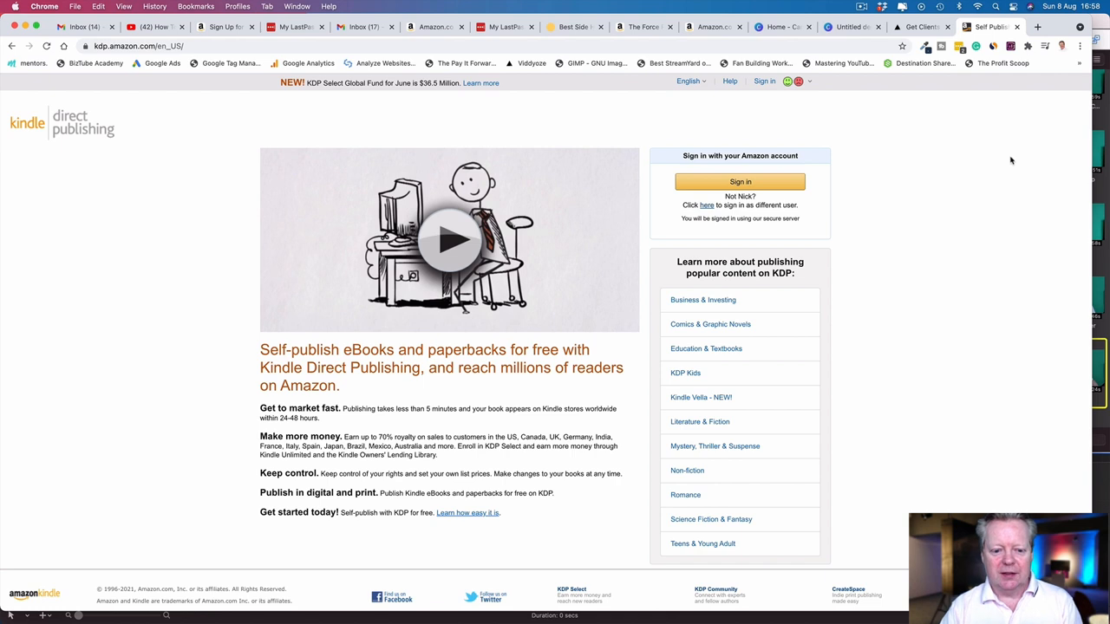
mouse_move(545, 185)
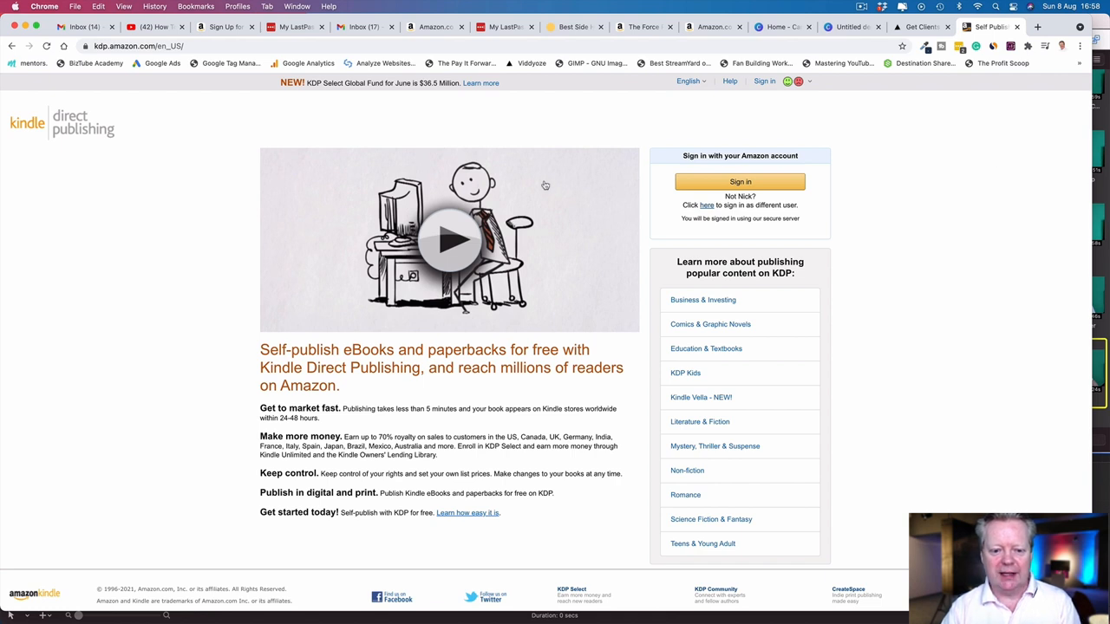
mouse_move(468, 380)
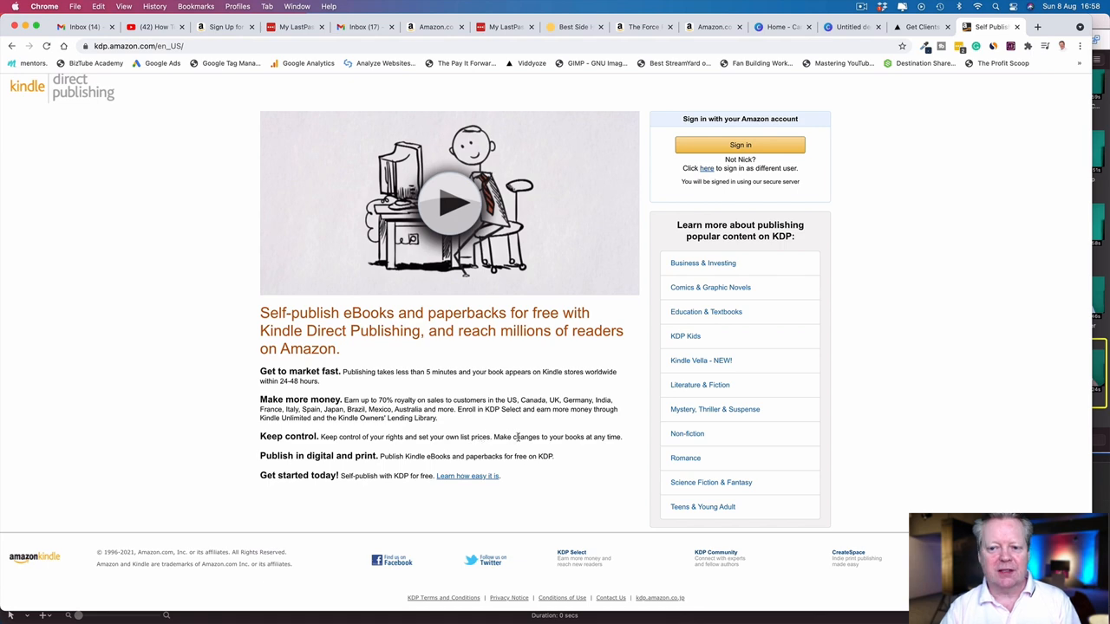
click(739, 144)
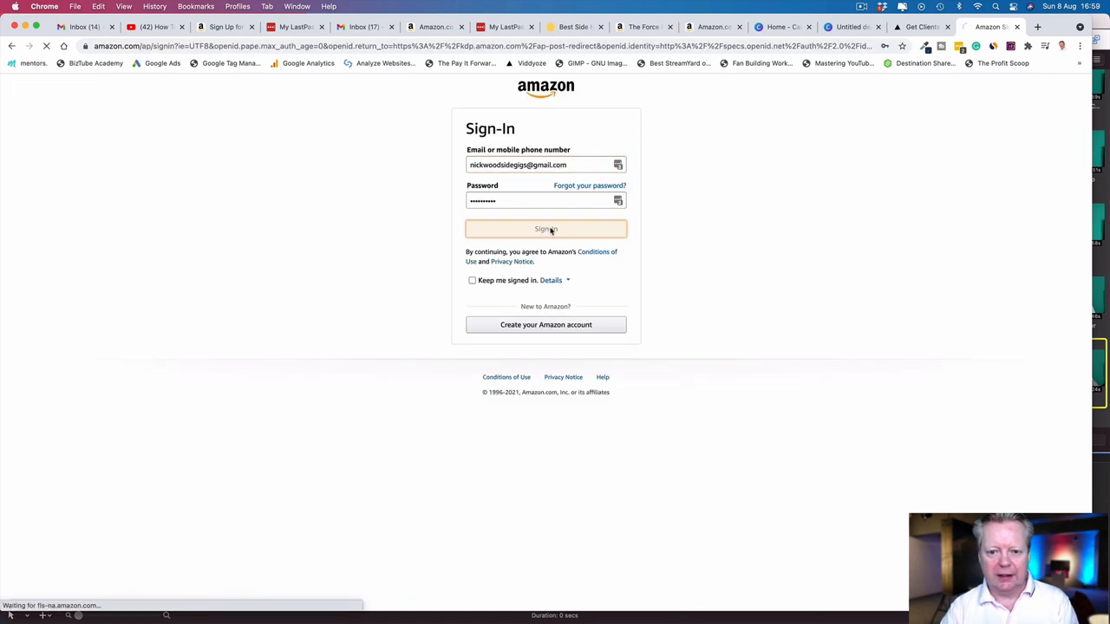
click(546, 228)
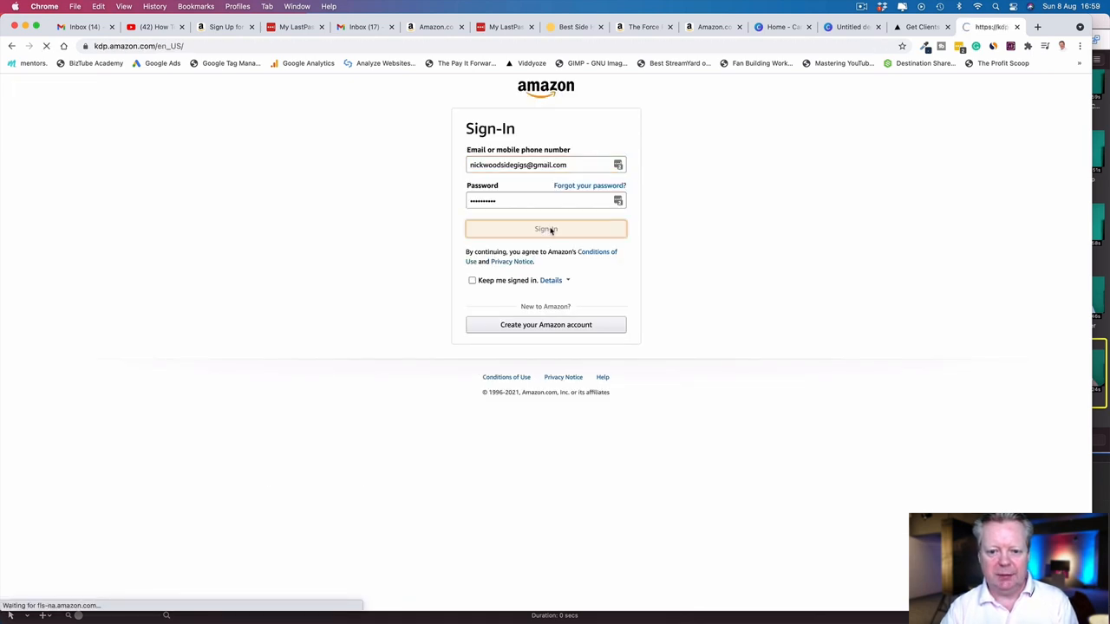
click(545, 228)
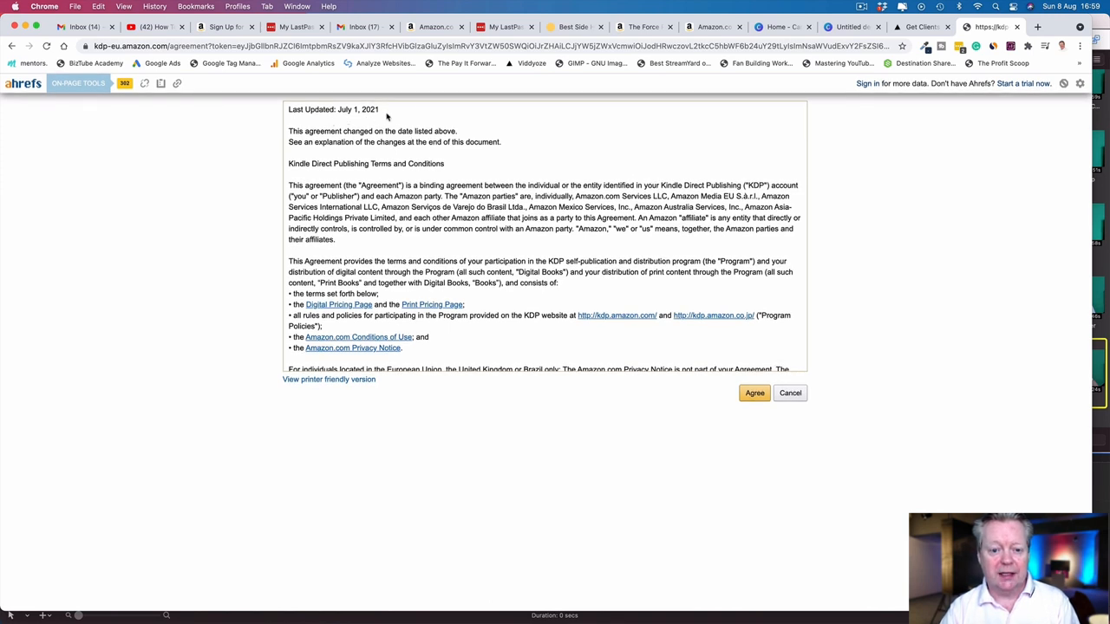
mouse_move(468, 156)
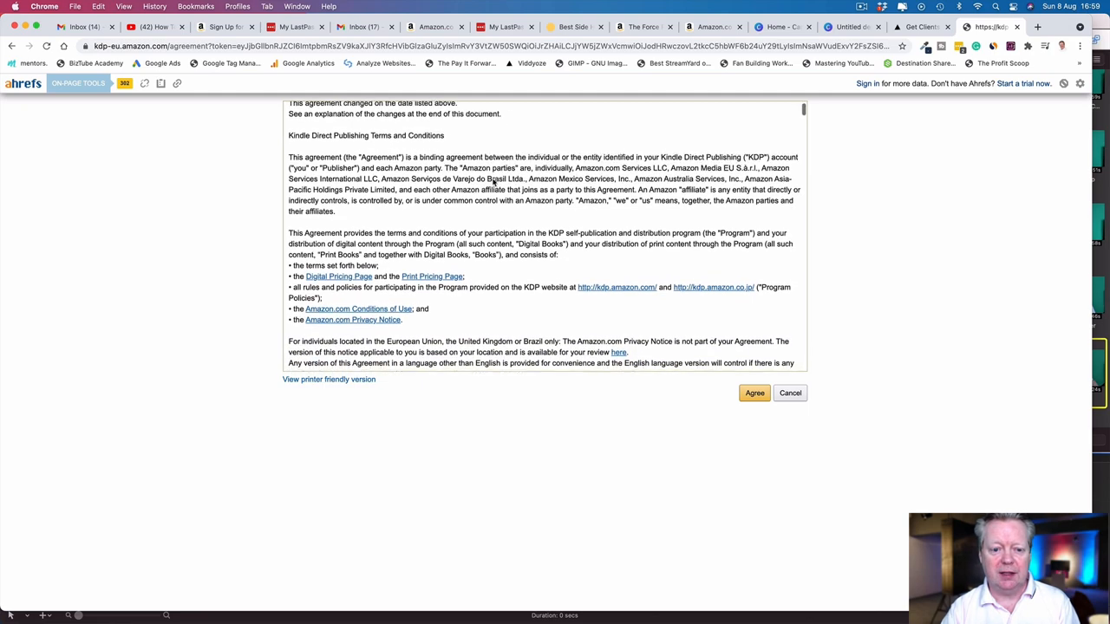
Step: Read through the KDP Terms and Conditions and agree to them
scroll(up, 3)
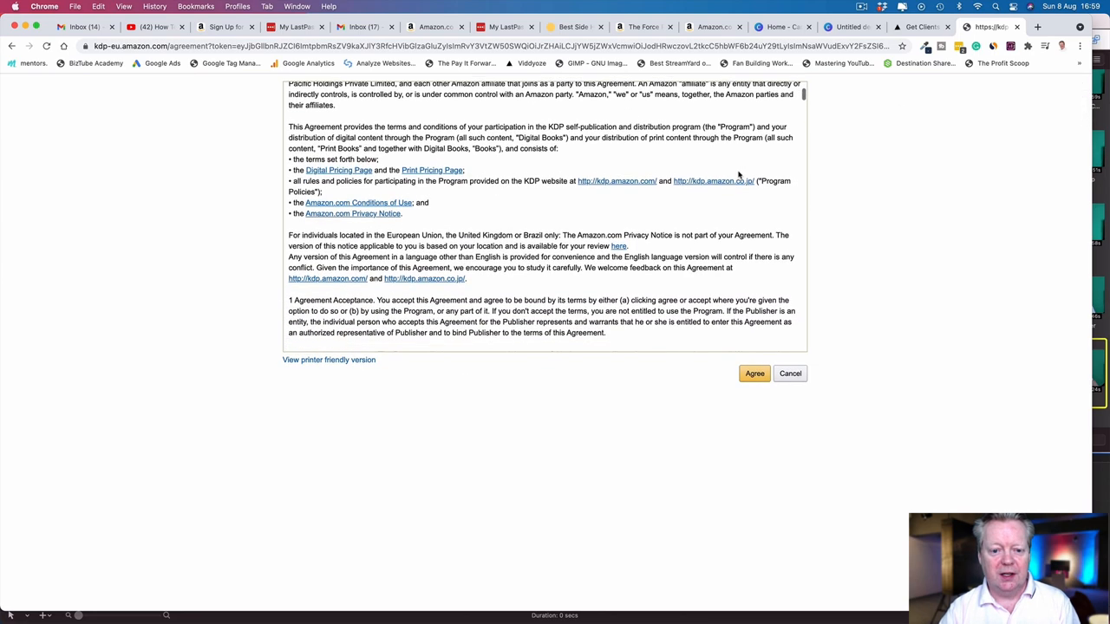
scroll(down, 3)
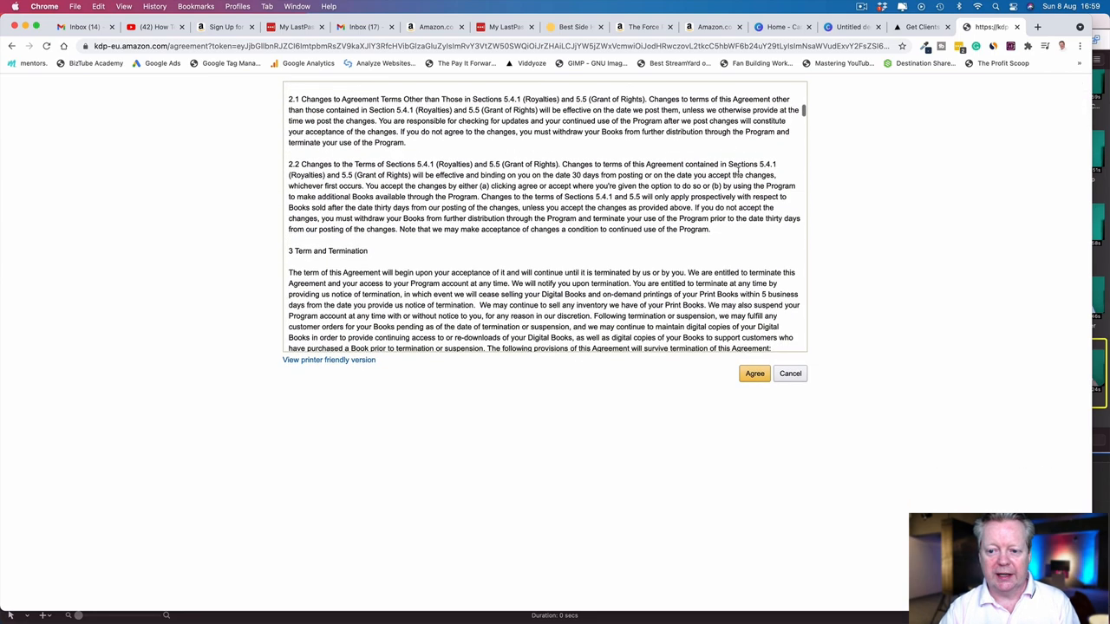
scroll(down, 3)
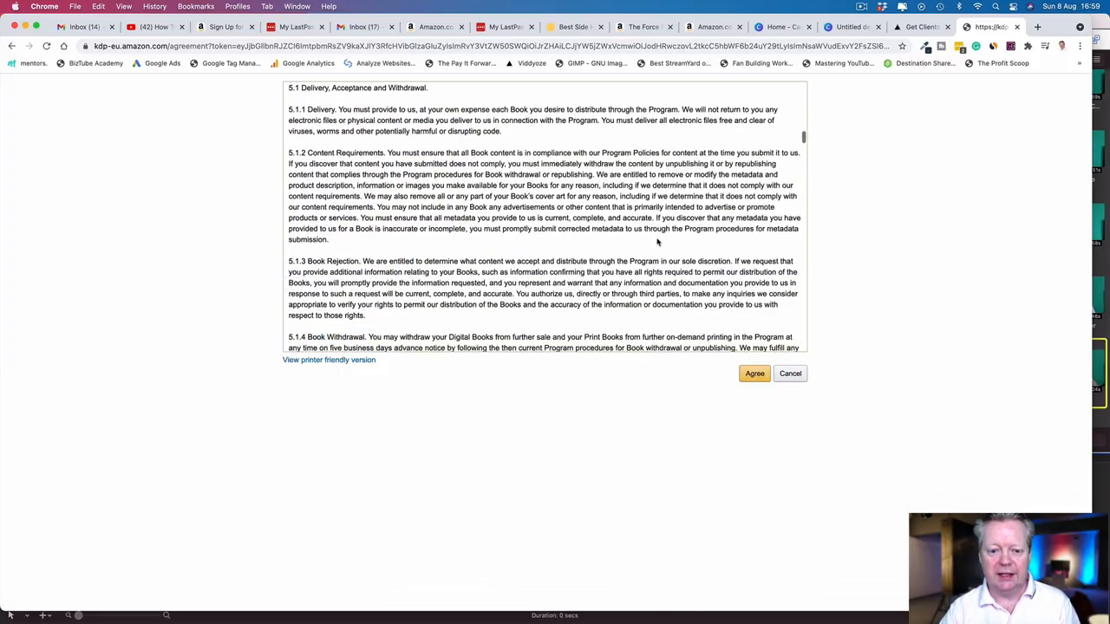
scroll(down, 3)
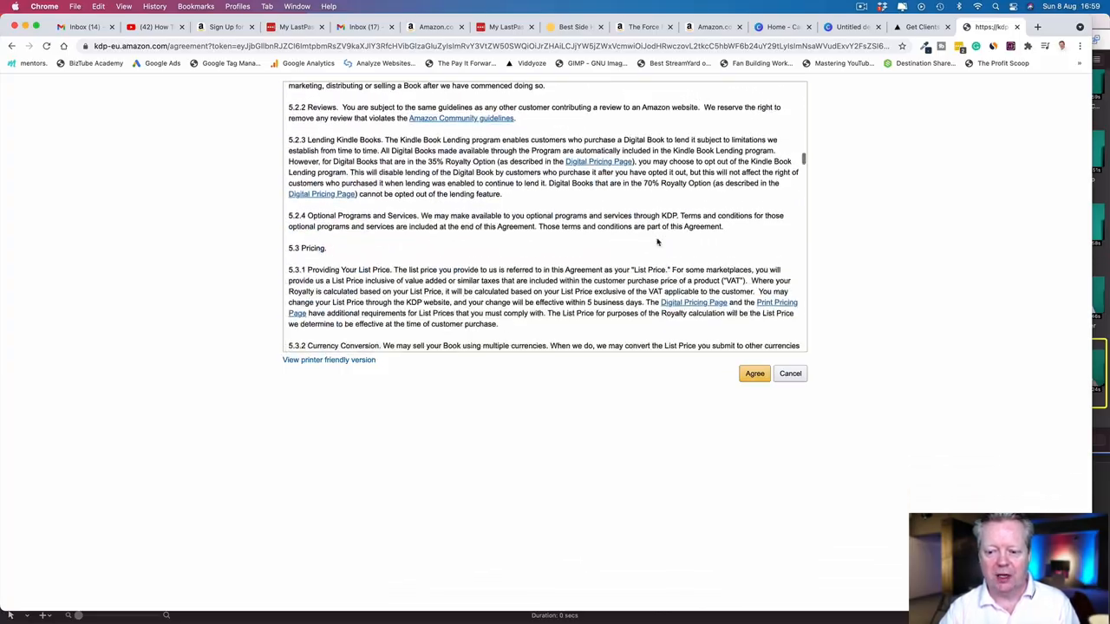
scroll(down, 3)
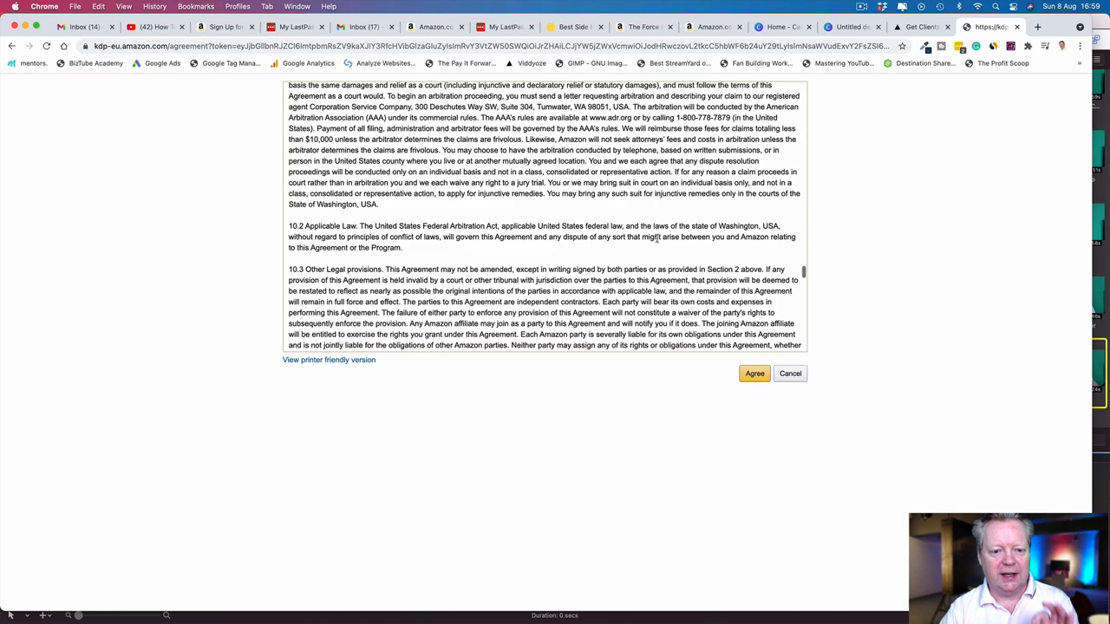
click(754, 373)
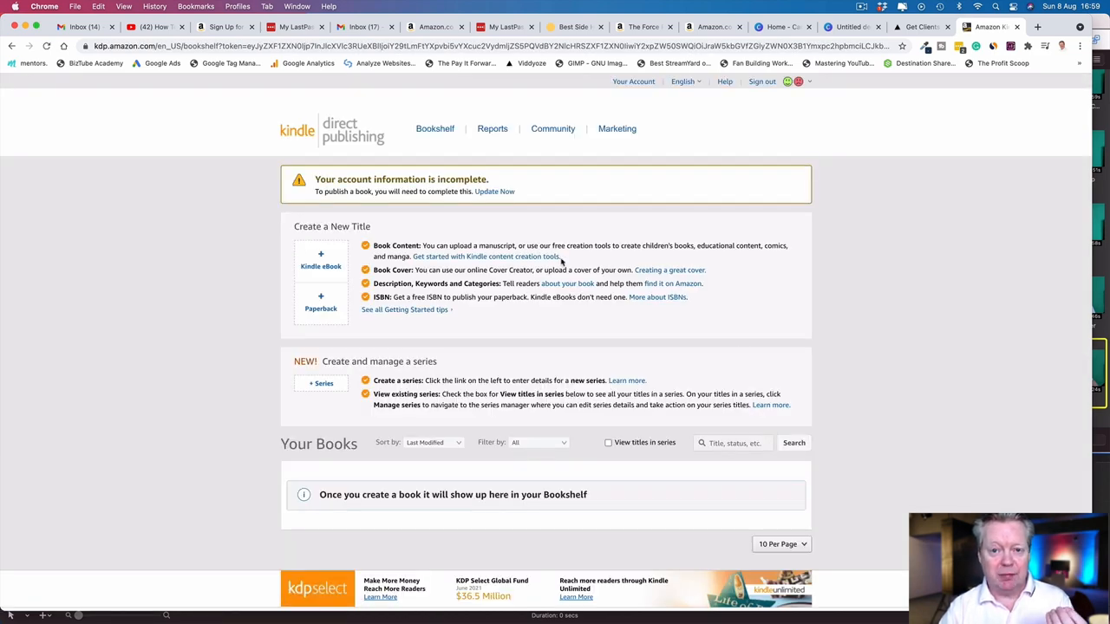
mouse_move(635, 179)
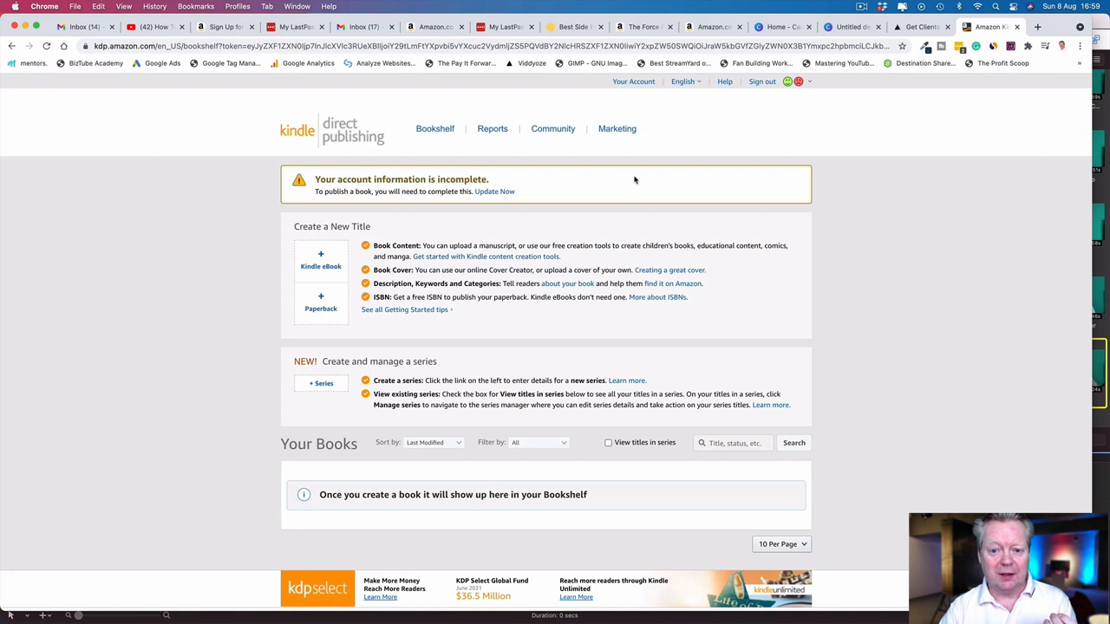
mouse_move(435, 128)
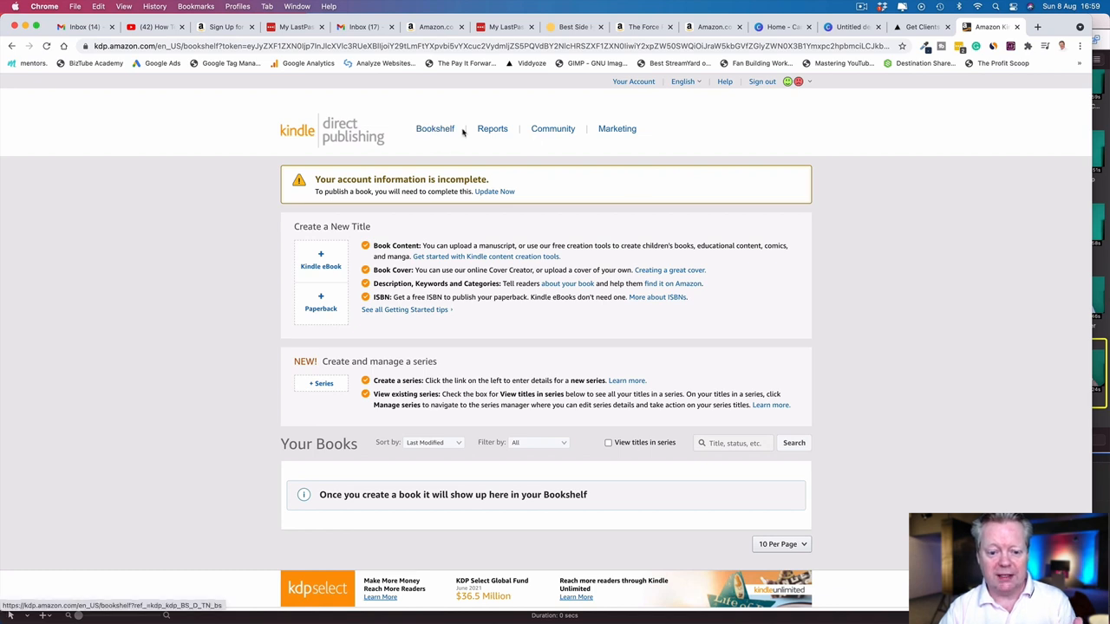
mouse_move(466, 231)
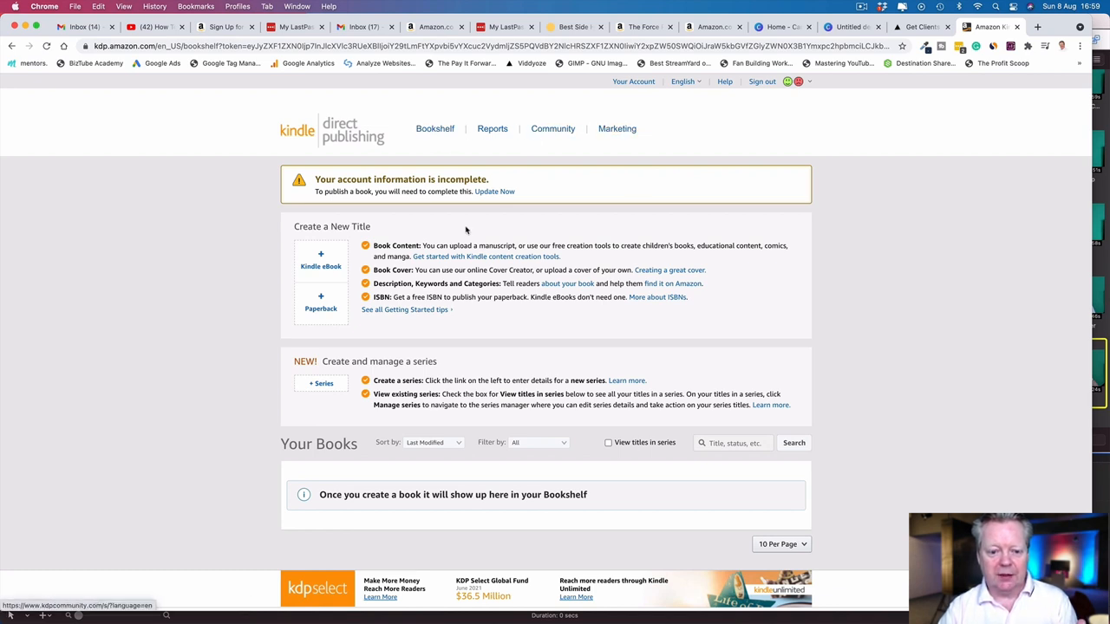
Step: Scroll the Bookshelf past the incomplete-account banner to the new-title options
scroll(down, 3)
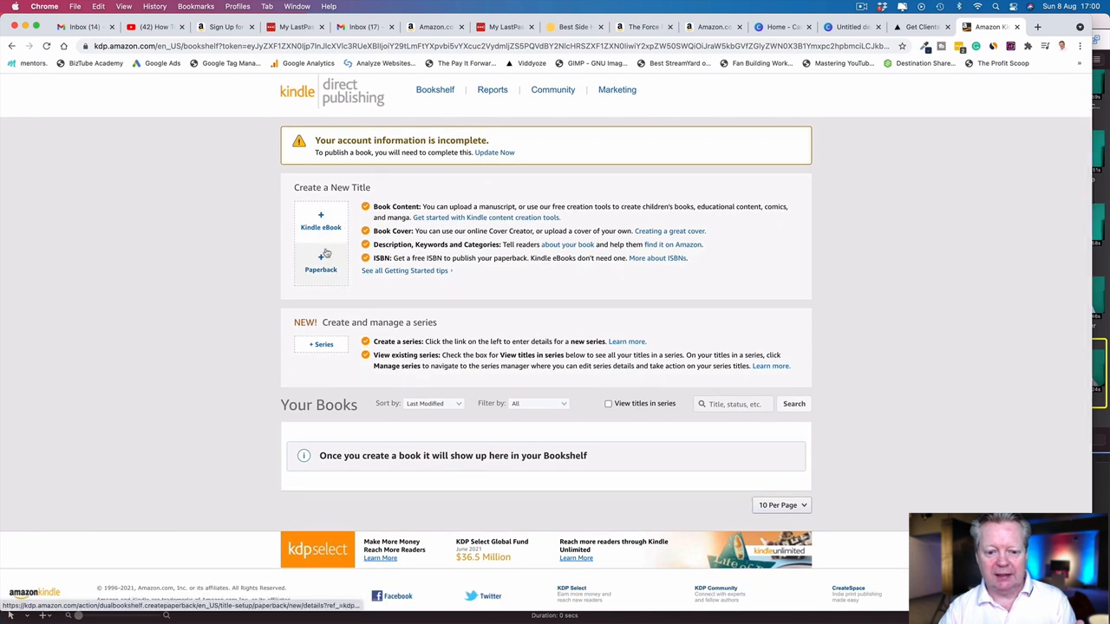
mouse_move(321, 344)
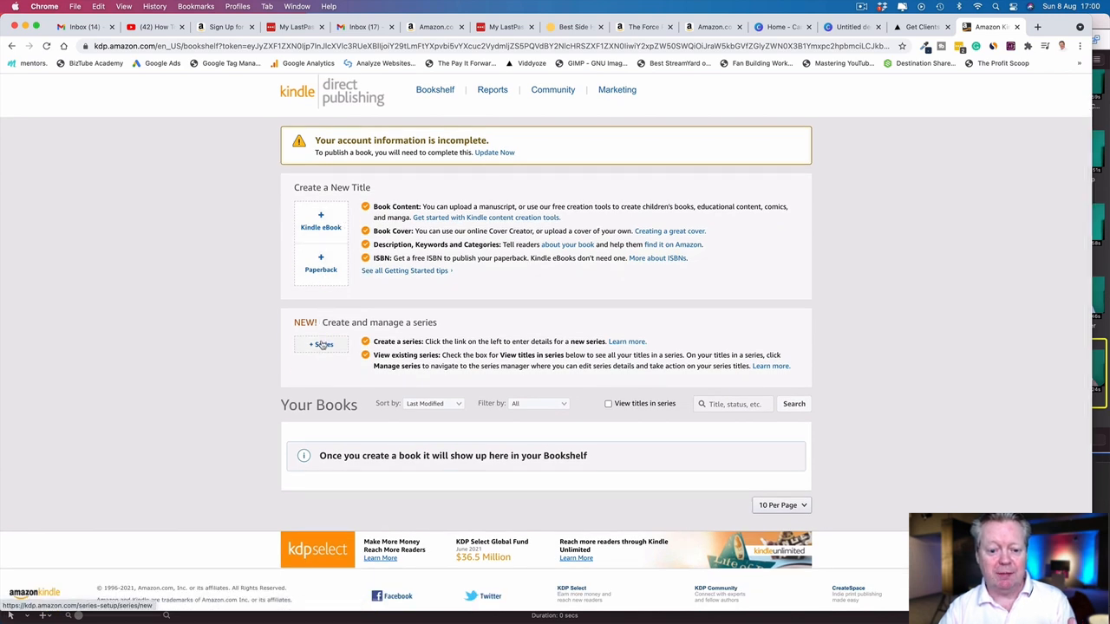
mouse_move(499, 341)
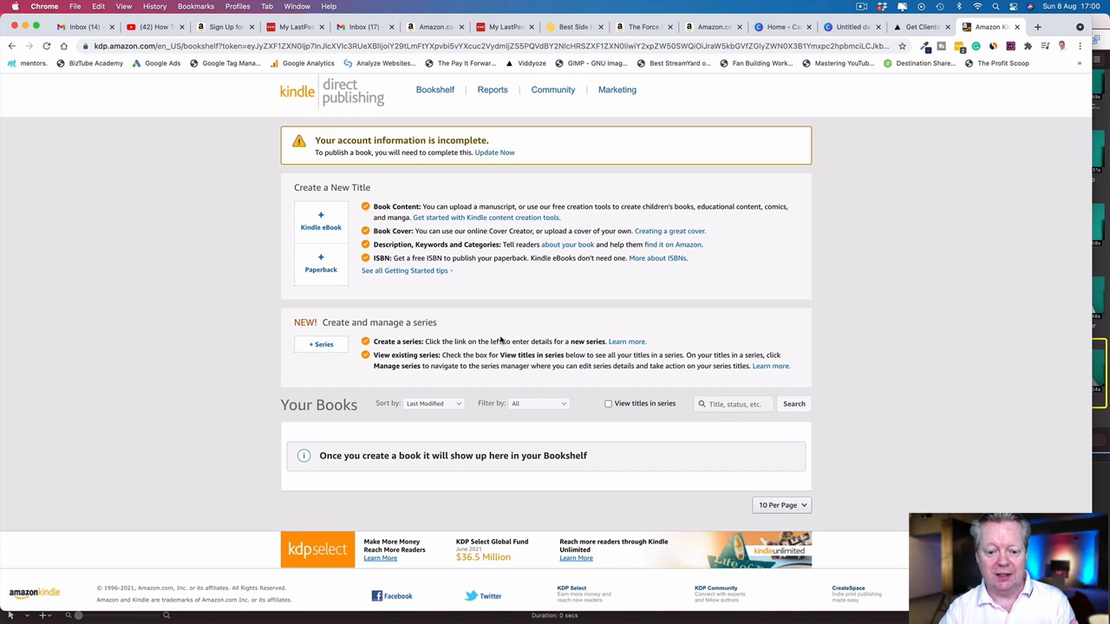
mouse_move(448, 407)
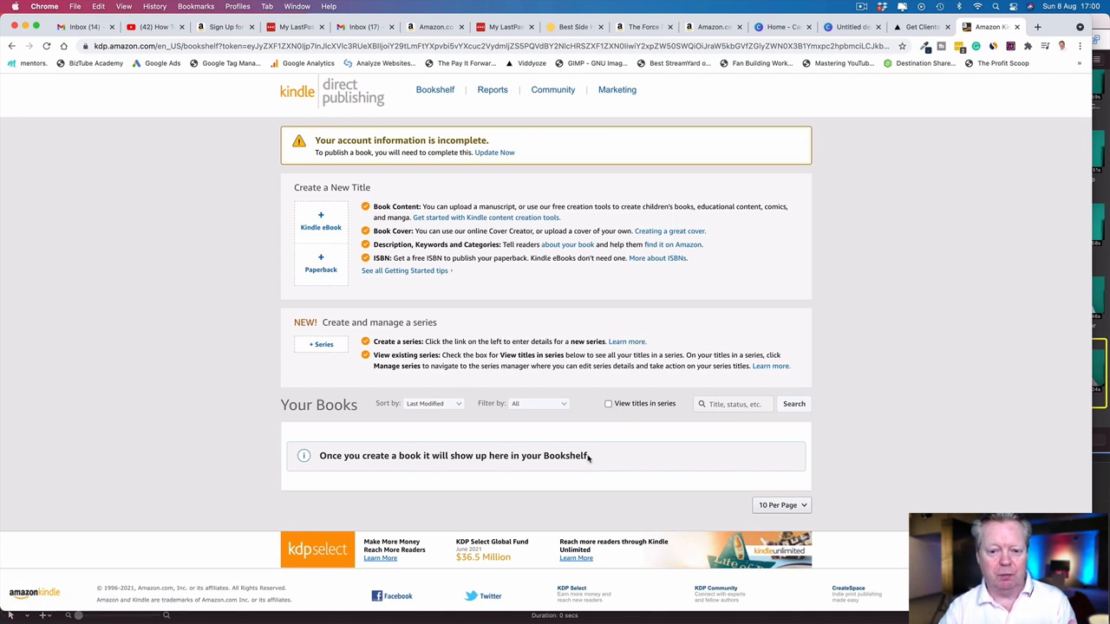
mouse_move(419, 170)
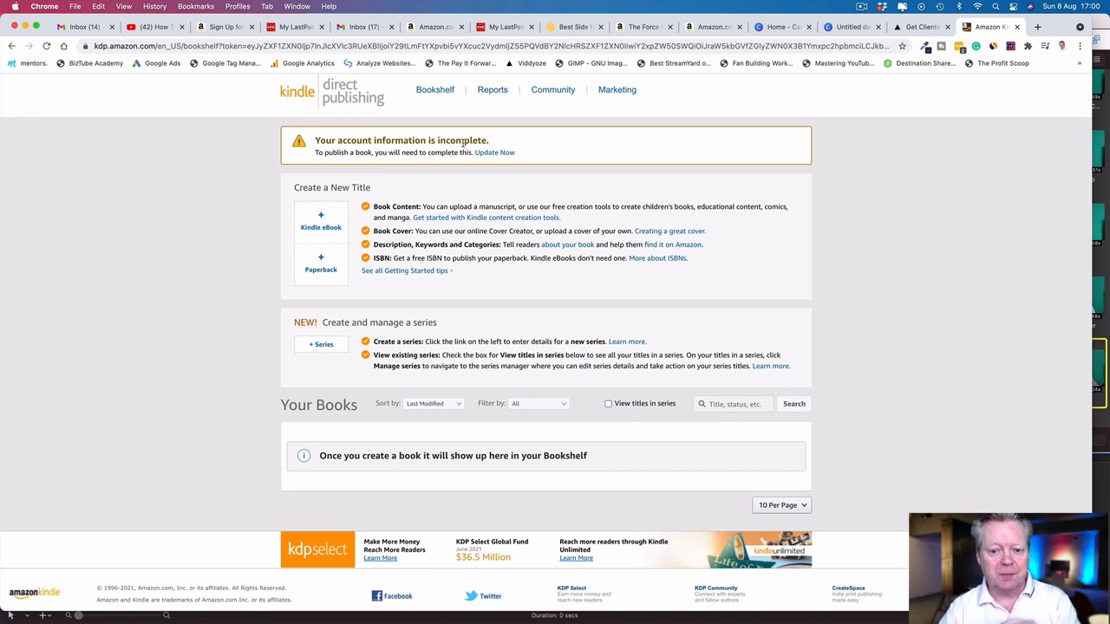
mouse_move(494, 153)
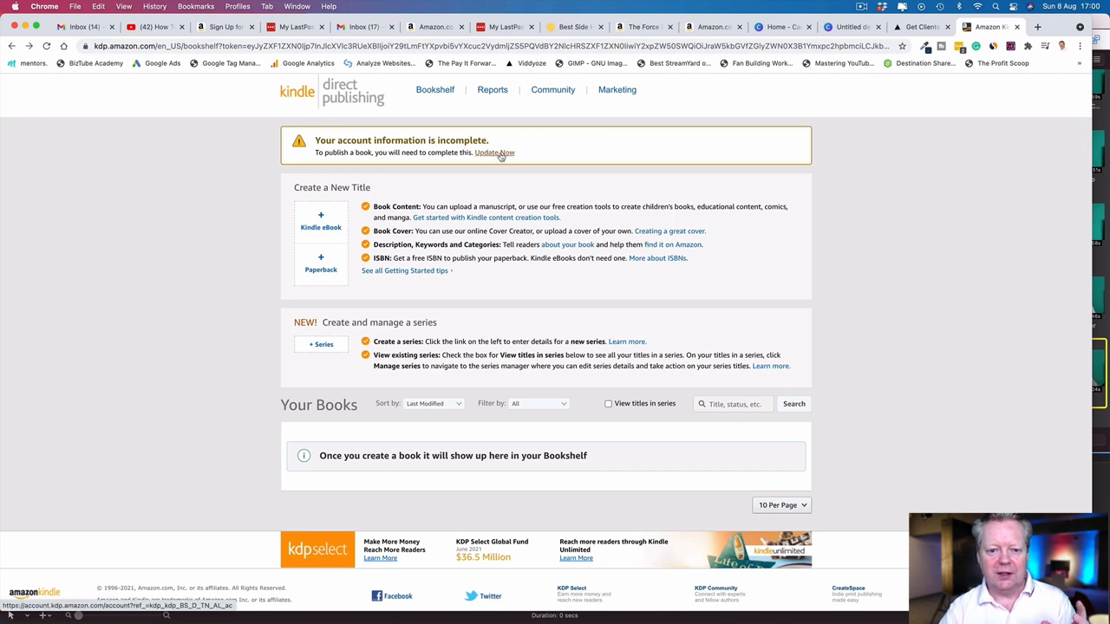
Step: Start Update Now and pass two-step verification with a texted one-time password
click(495, 153)
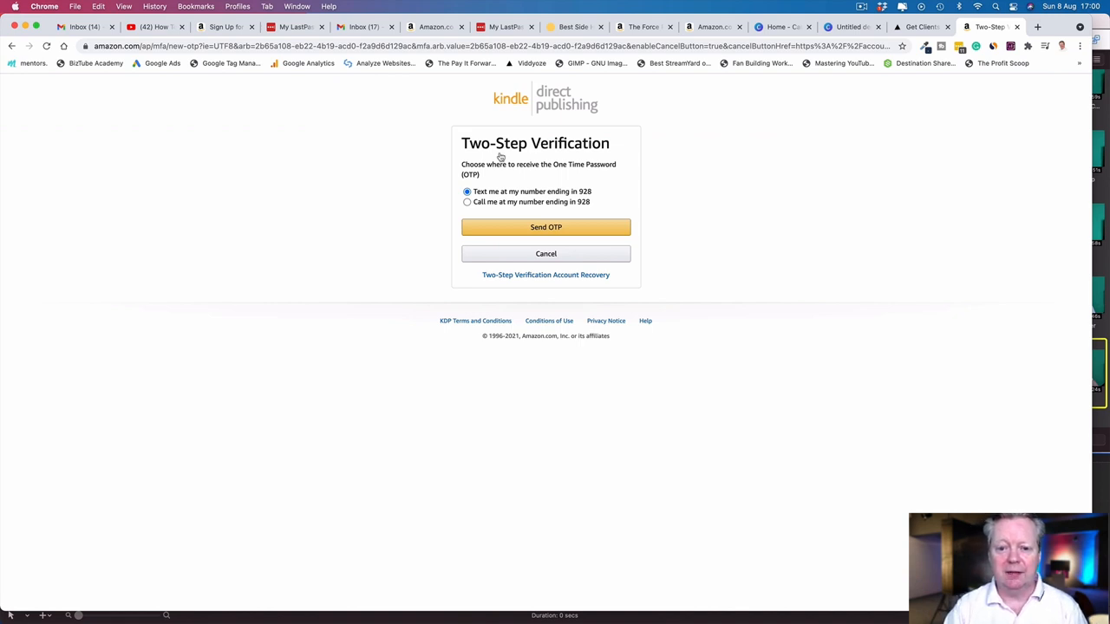
mouse_move(539, 226)
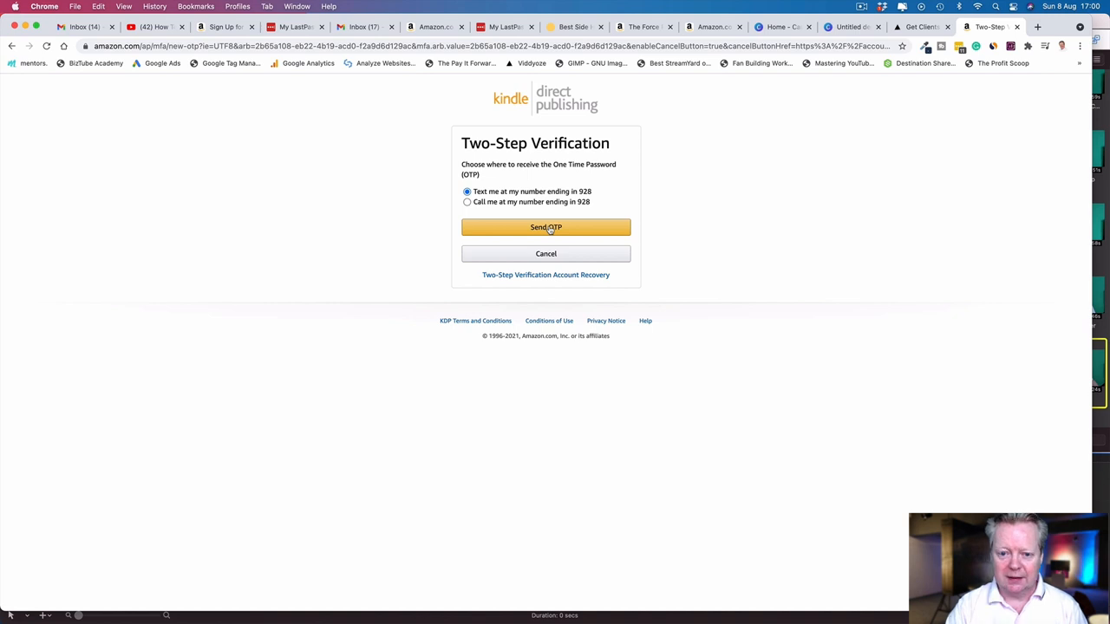
click(546, 227)
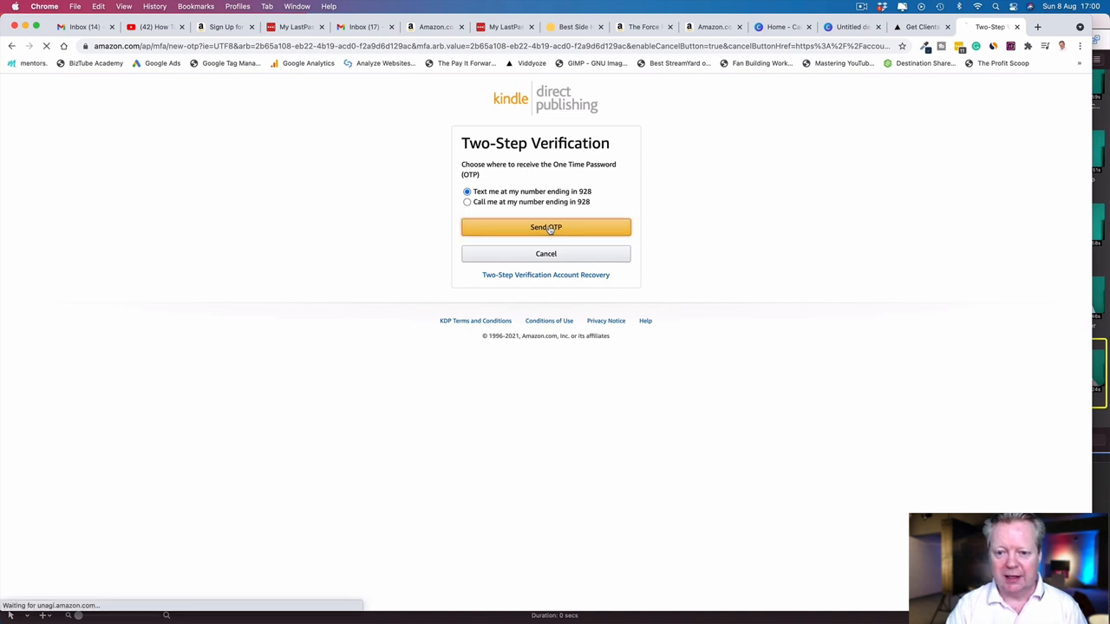
click(545, 227)
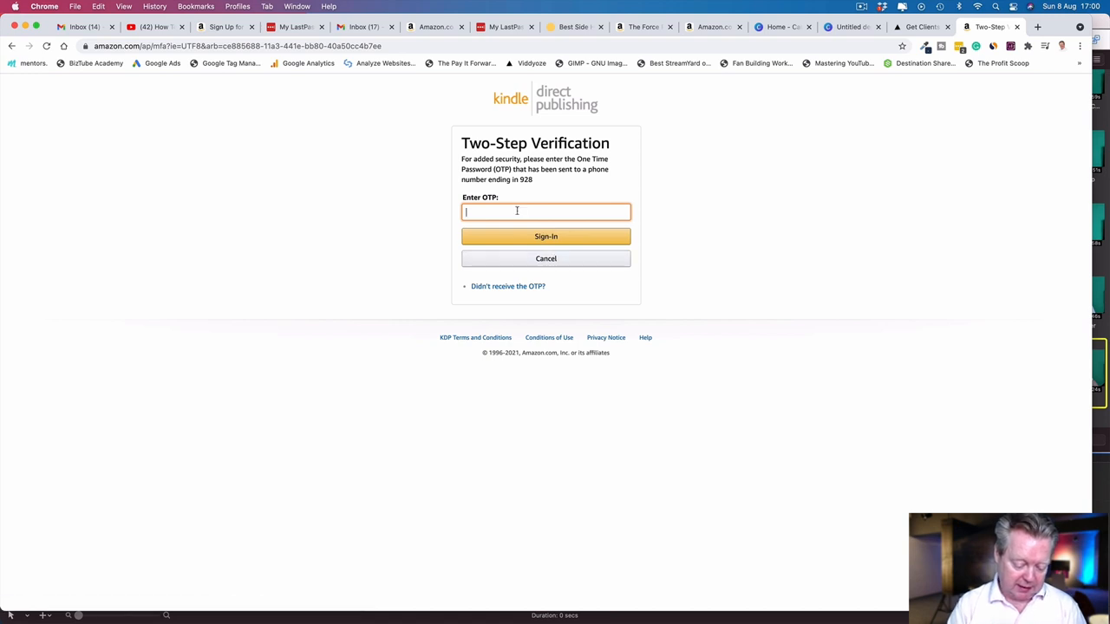
click(545, 236)
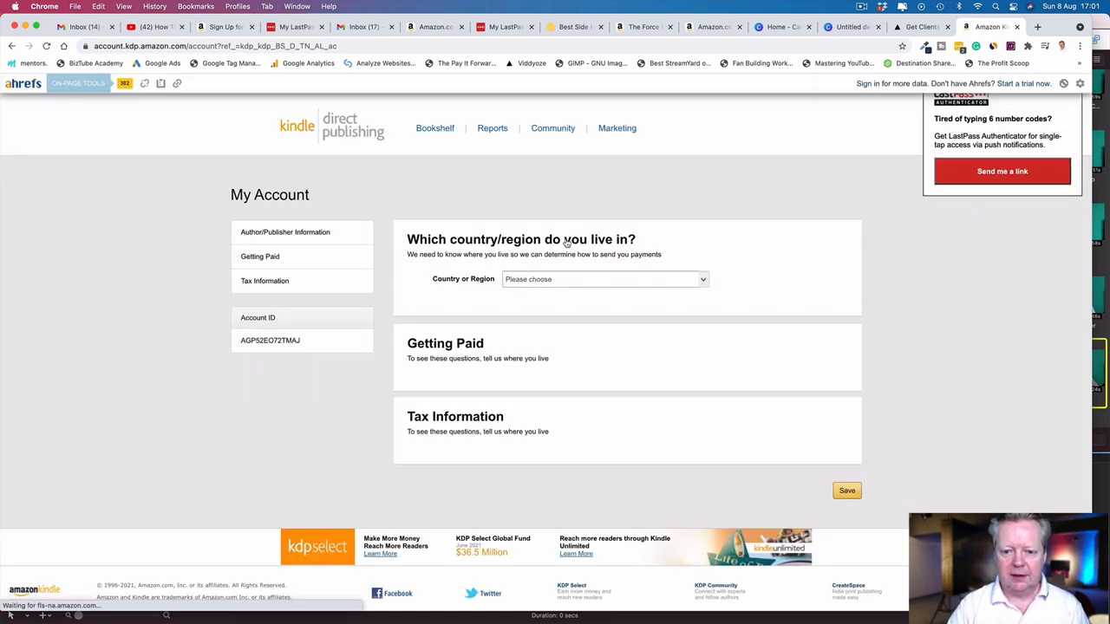
Step: Dismiss the authenticator popup, set residence to United Kingdom and fill in the address
scroll(up, 3)
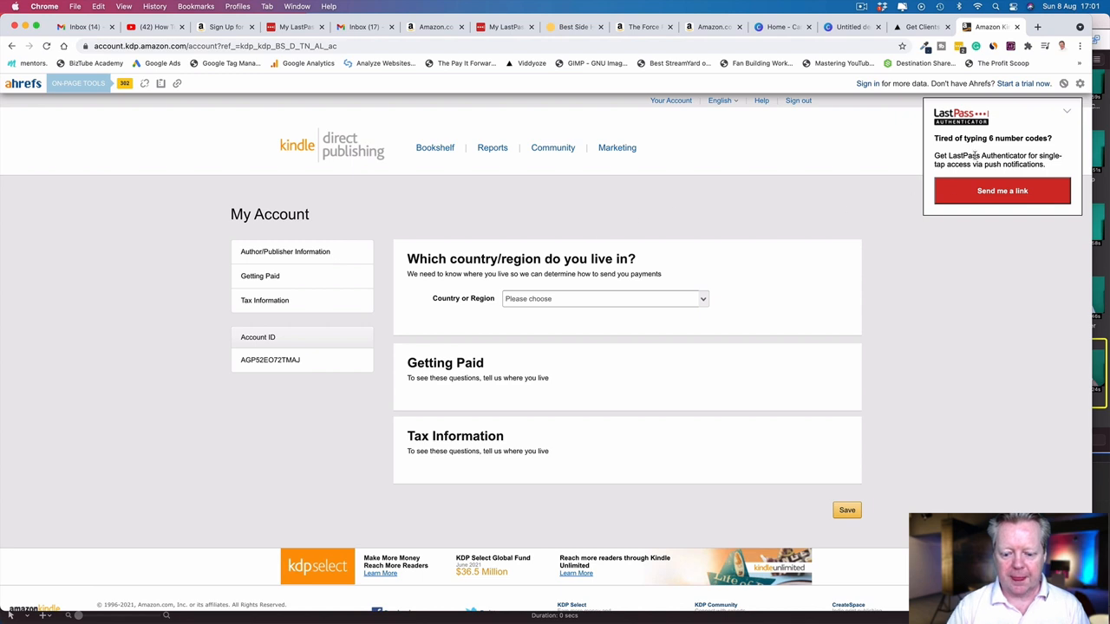
click(1067, 111)
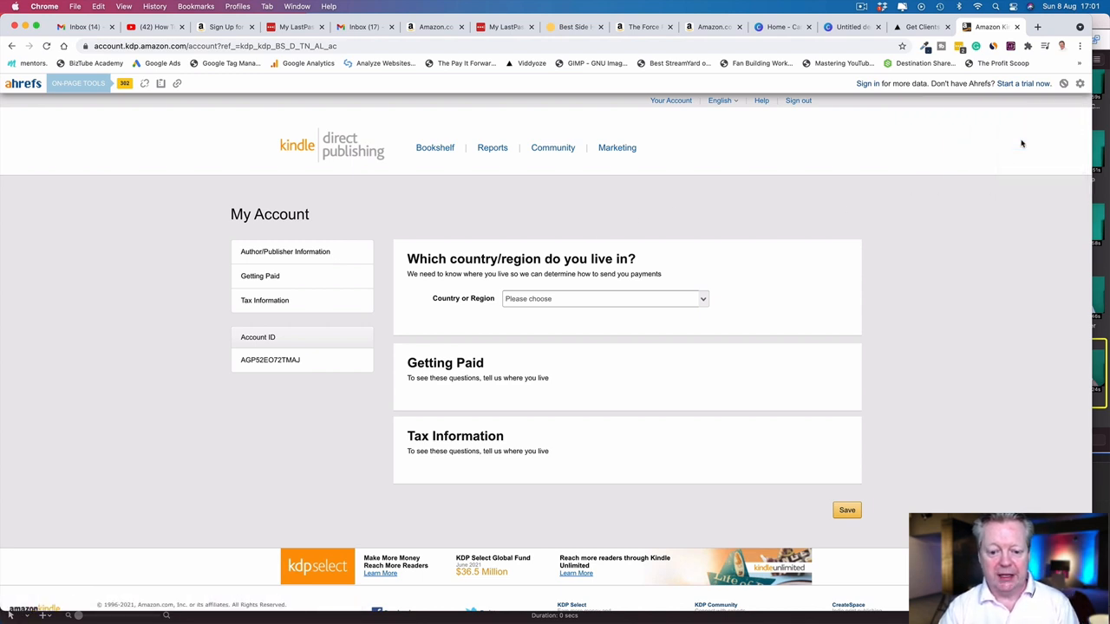
mouse_move(935, 292)
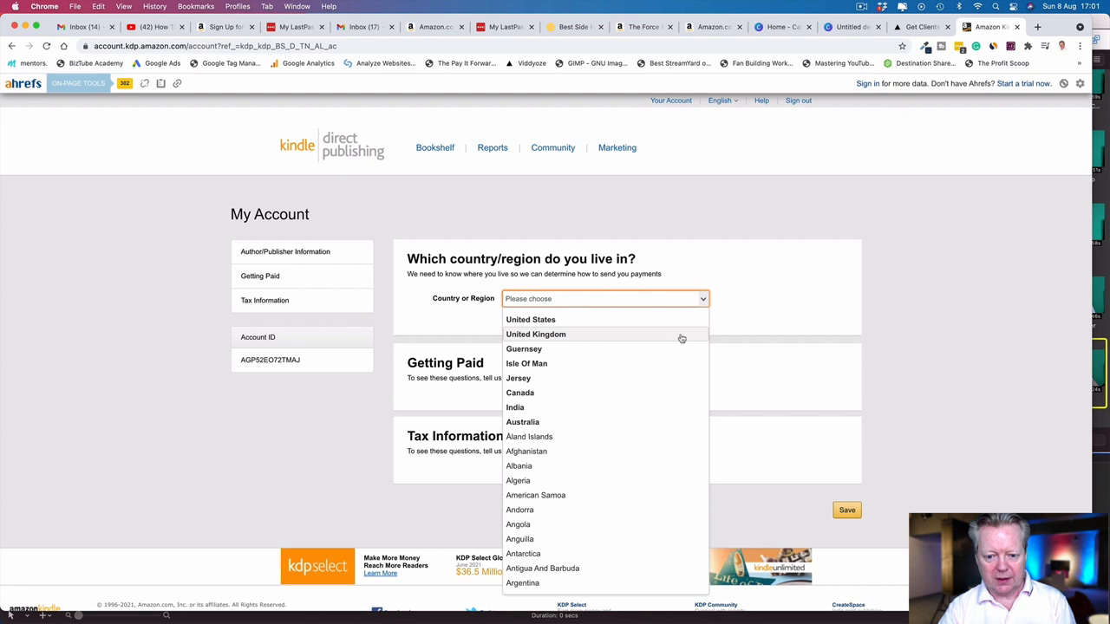
click(535, 334)
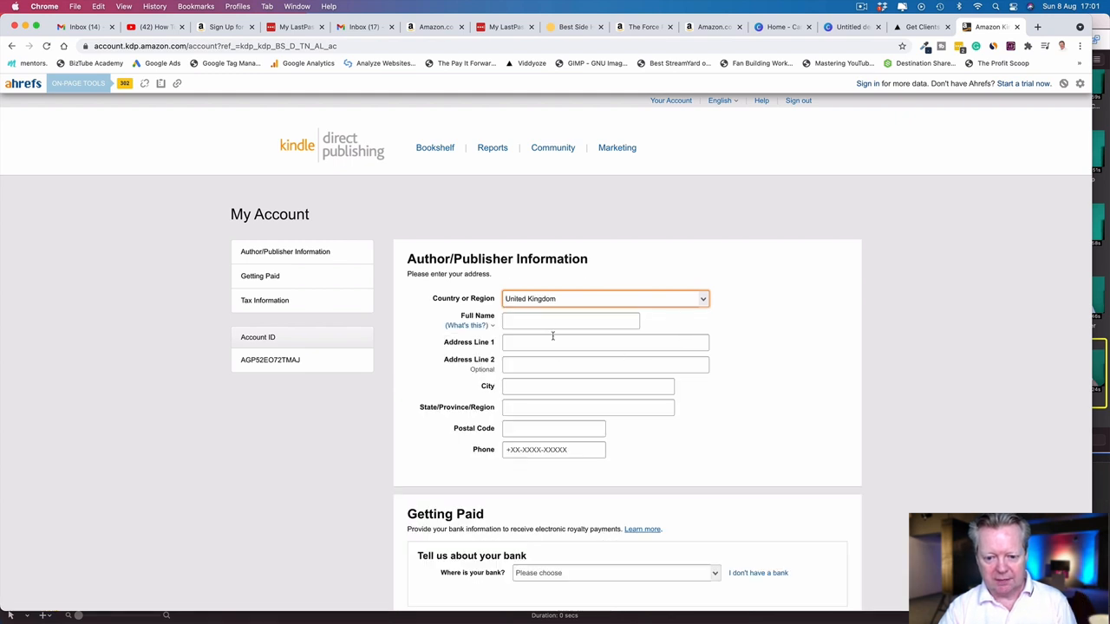
click(570, 320)
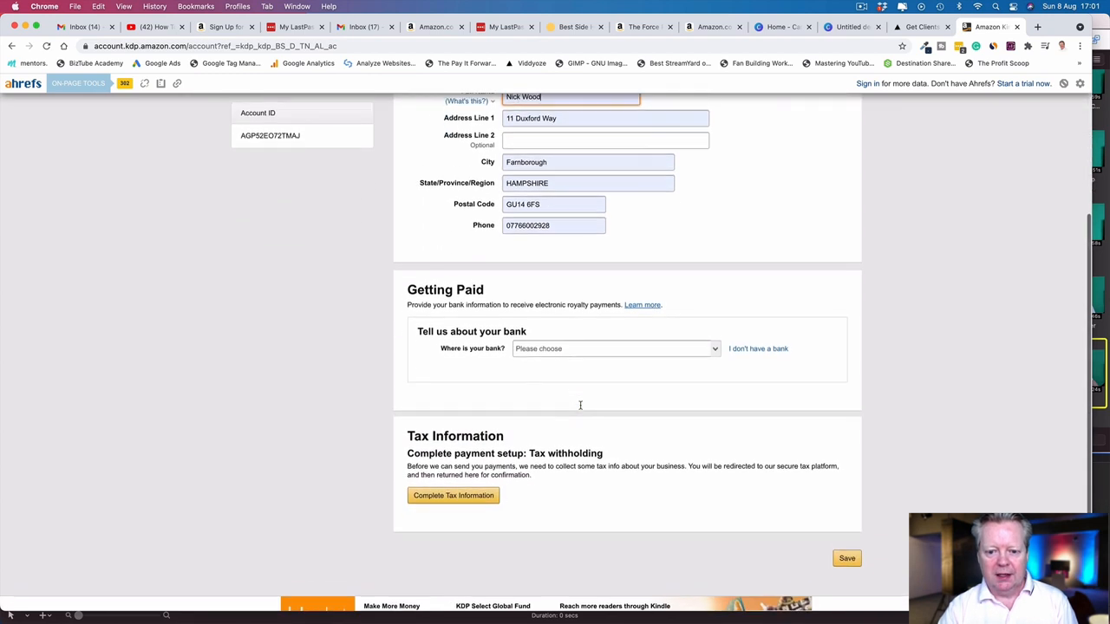
scroll(down, 3)
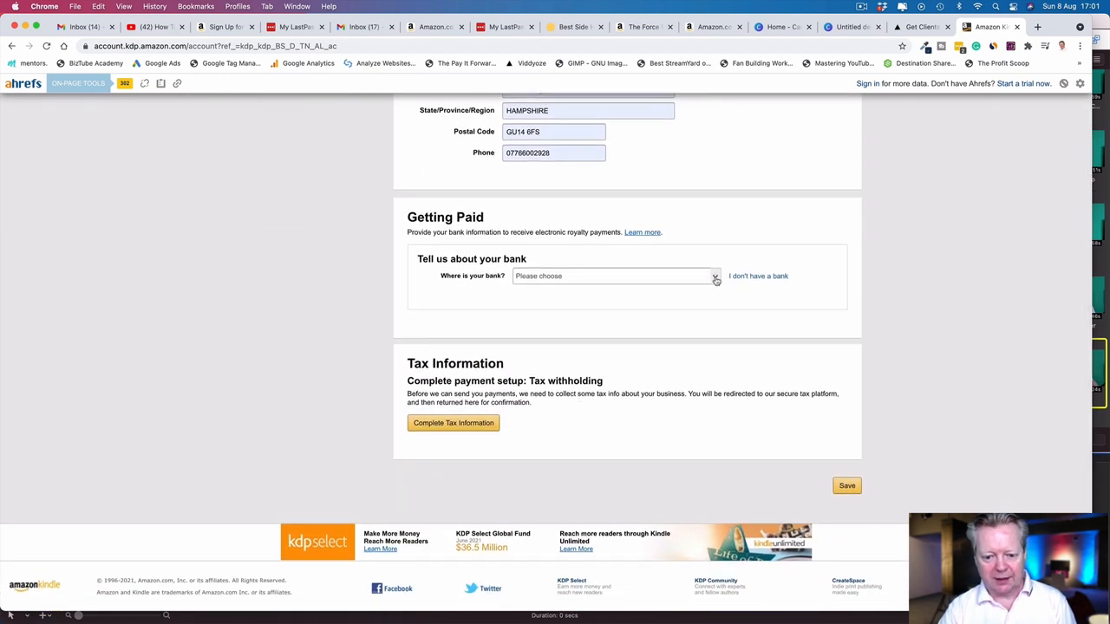
Step: Set the bank location to United Kingdom with British Pound (GBP) currency
click(616, 276)
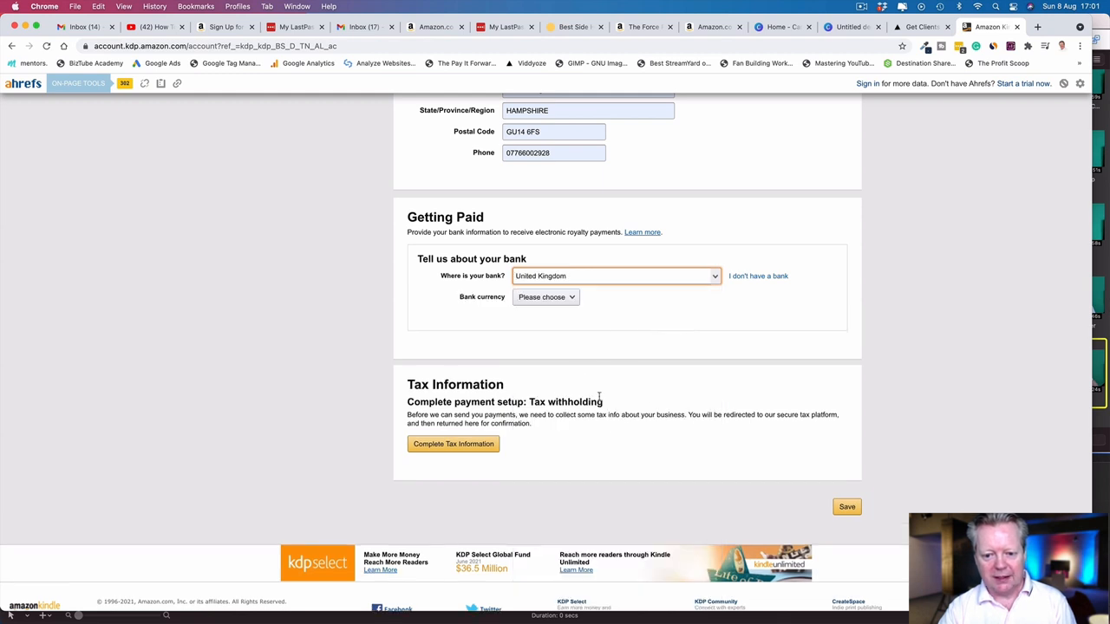
click(545, 296)
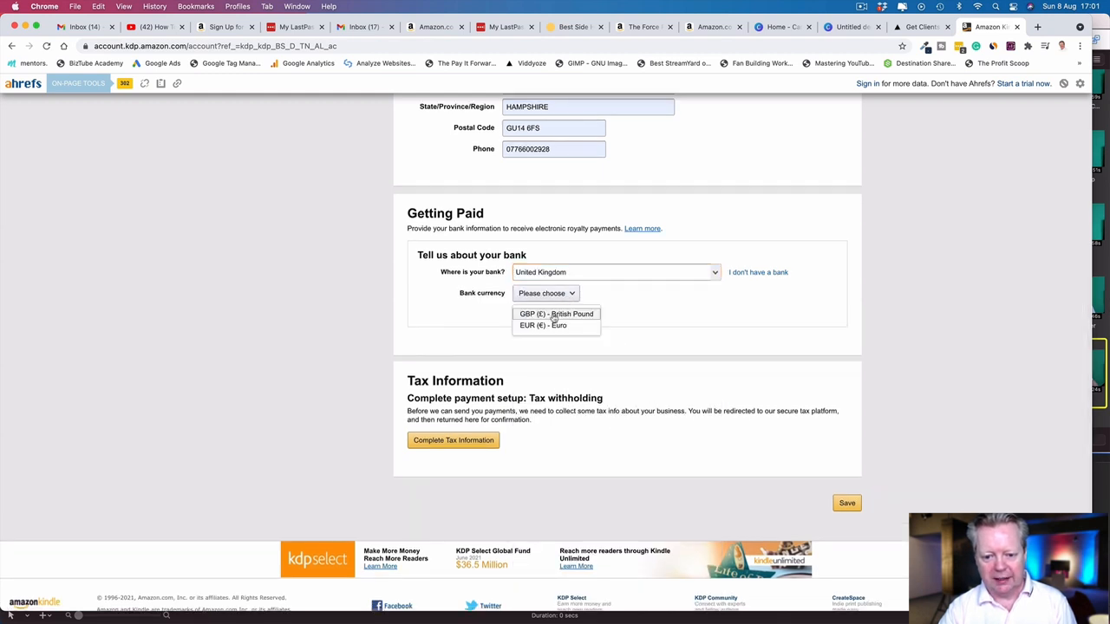
click(555, 314)
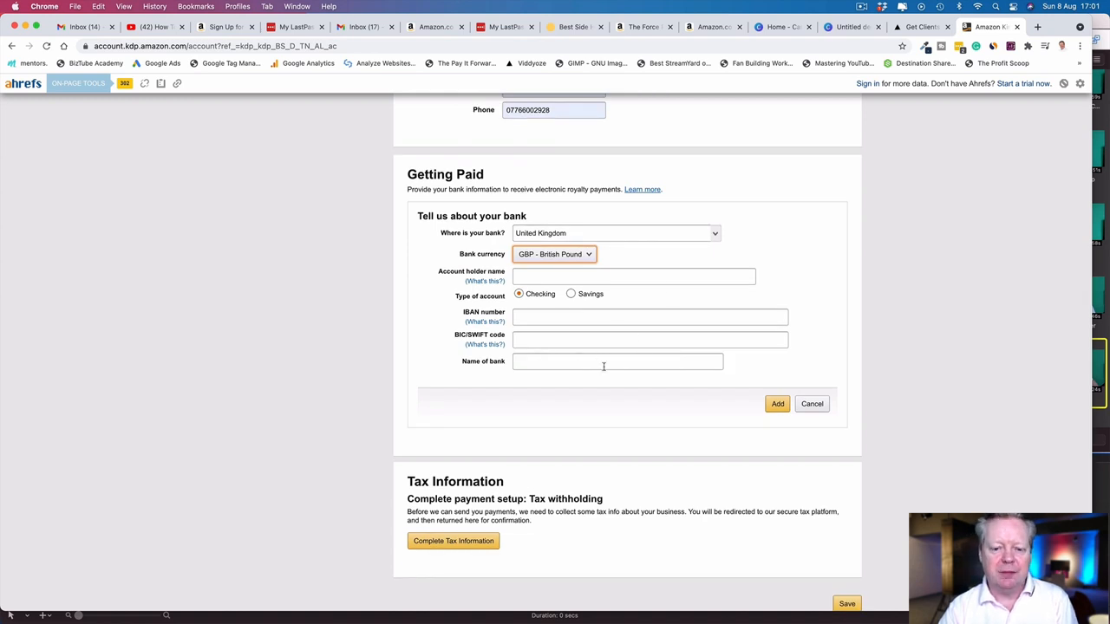
scroll(down, 3)
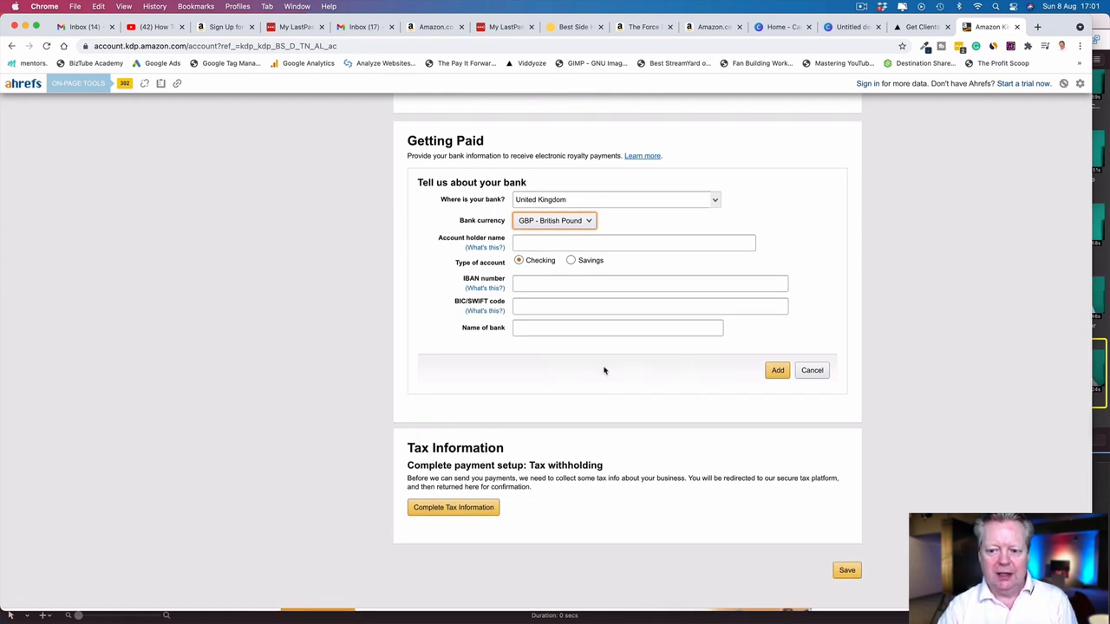
scroll(down, 3)
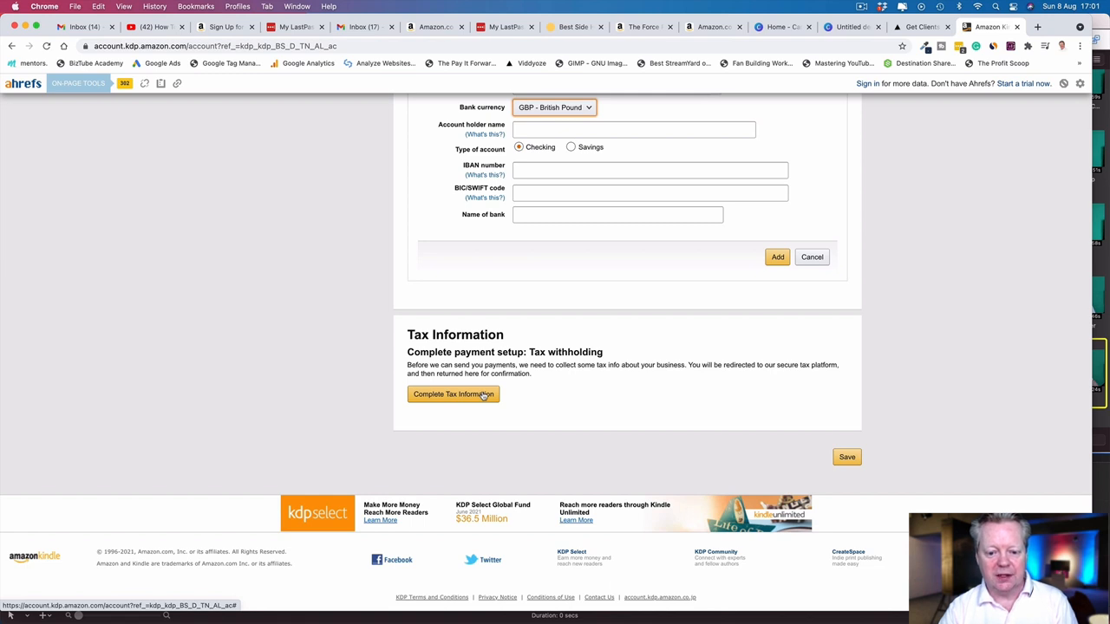
Step: Launch the Tax Information Interview from Complete Tax Information
click(453, 395)
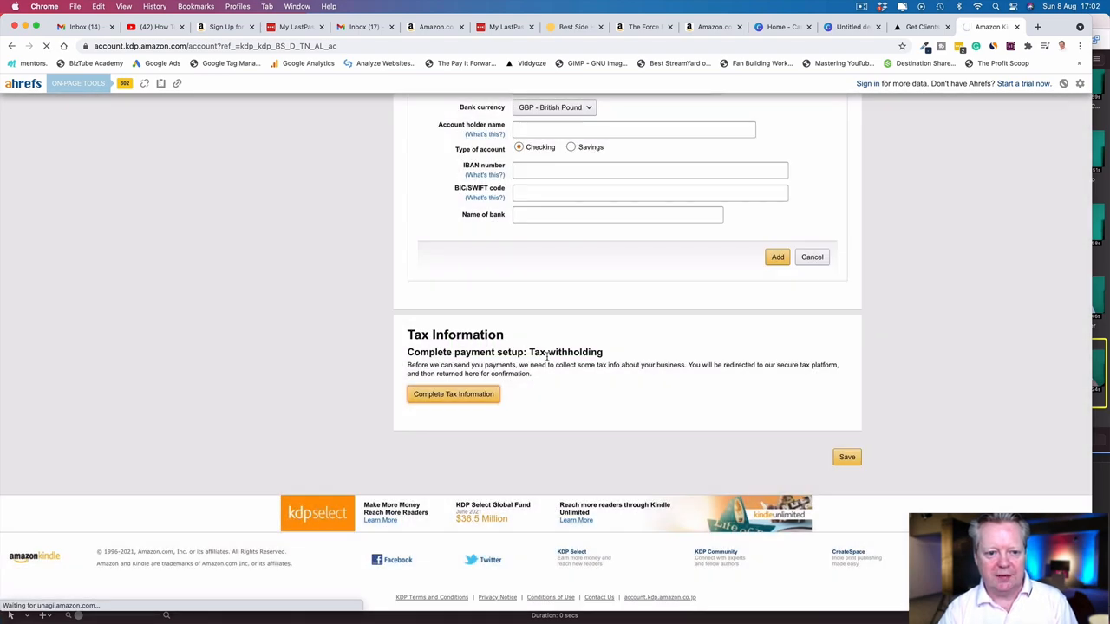
click(453, 393)
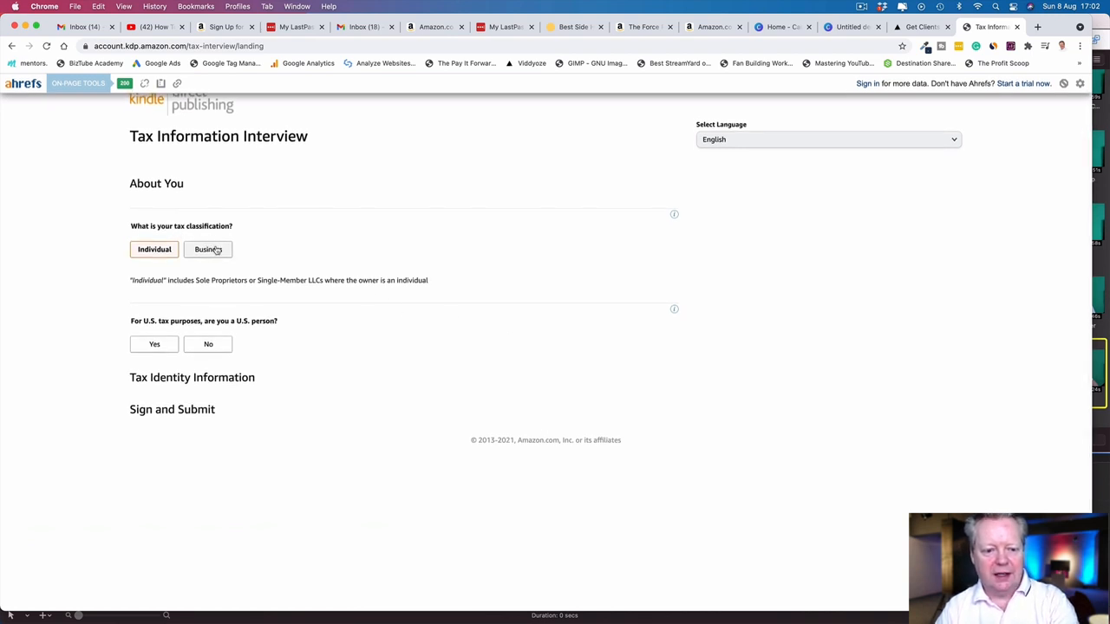
Step: Classify as a non-U.S. Business with Corporation as the beneficial owner type
click(208, 249)
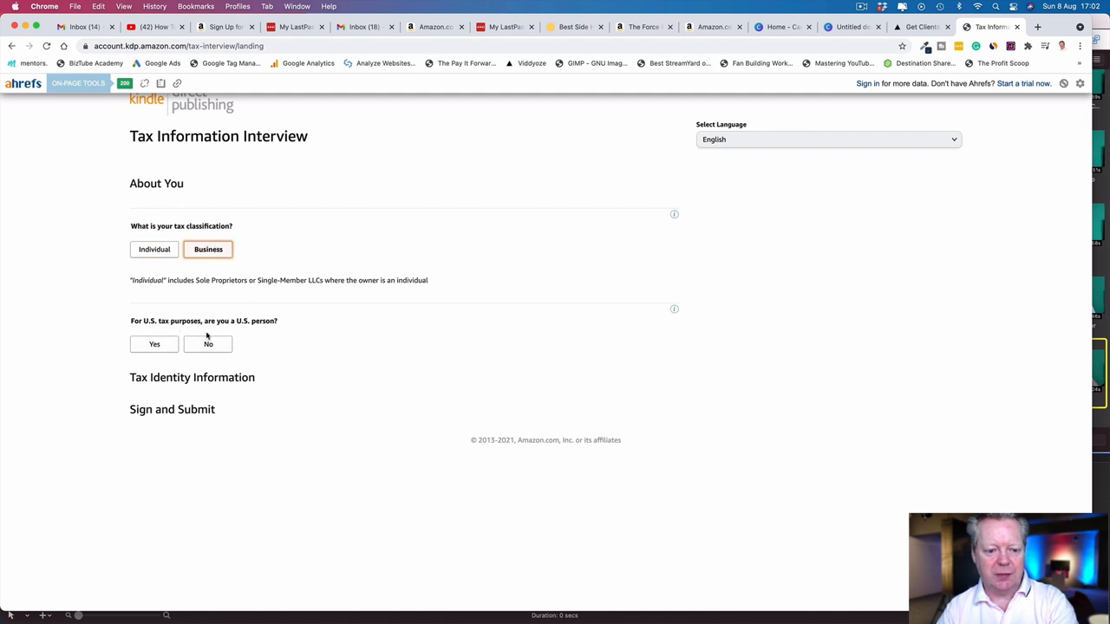
click(208, 344)
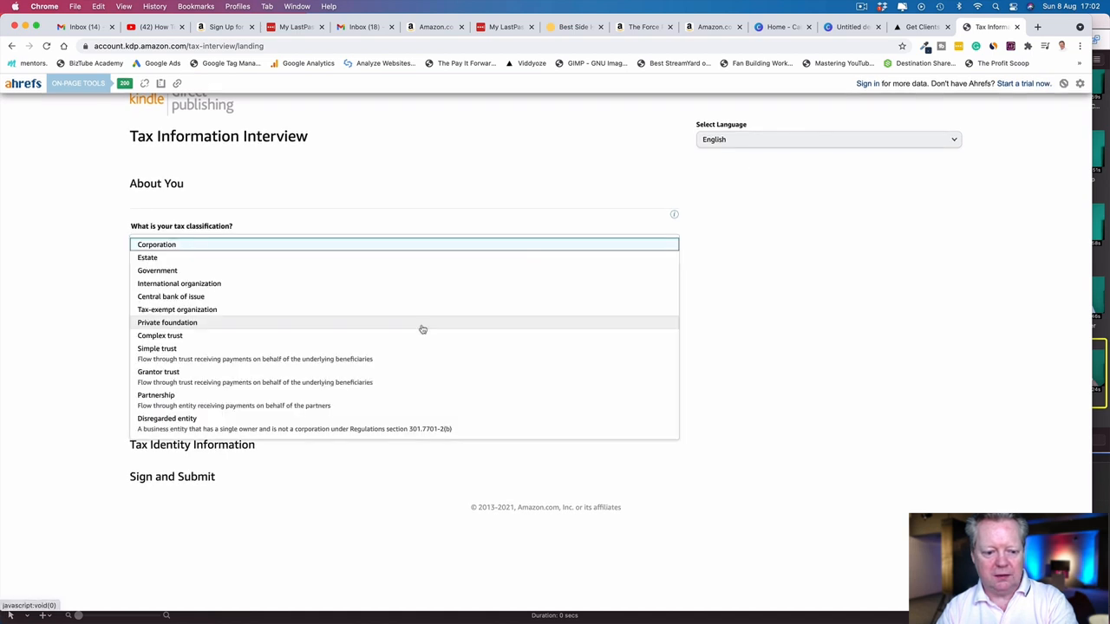
click(156, 245)
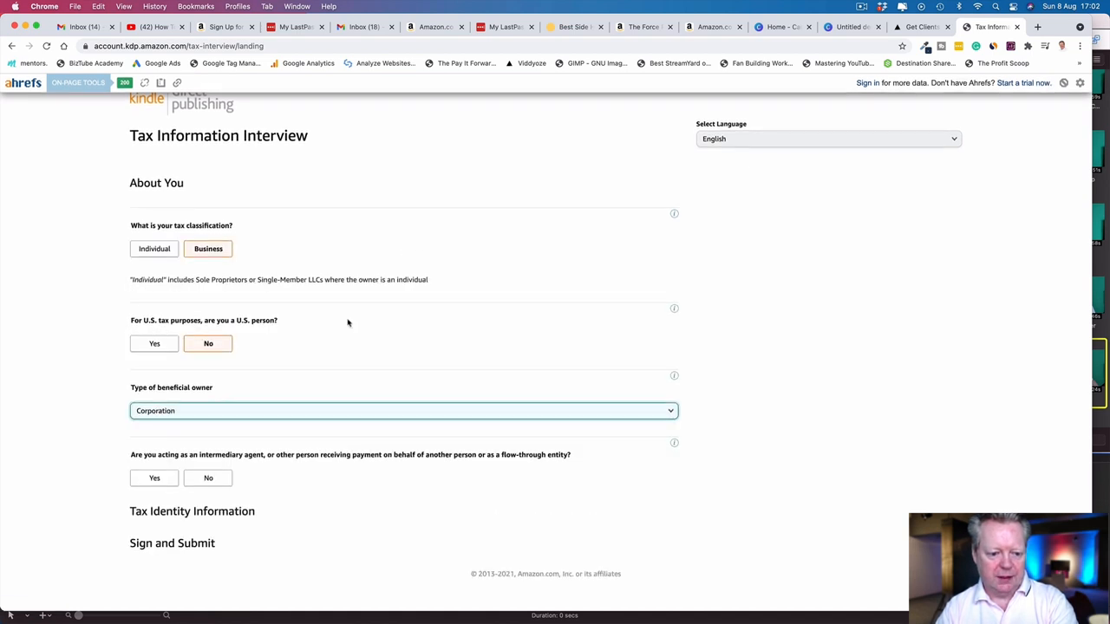
mouse_move(231, 477)
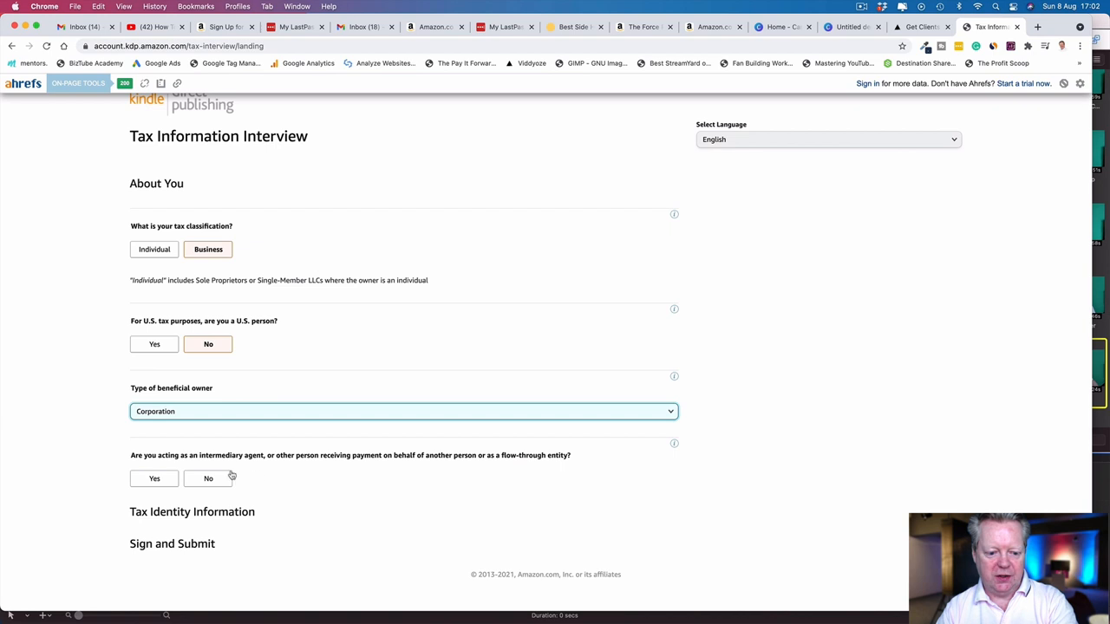
Step: Answer No to intermediary, reach the TIN Value field, then return to My Account
scroll(down, 3)
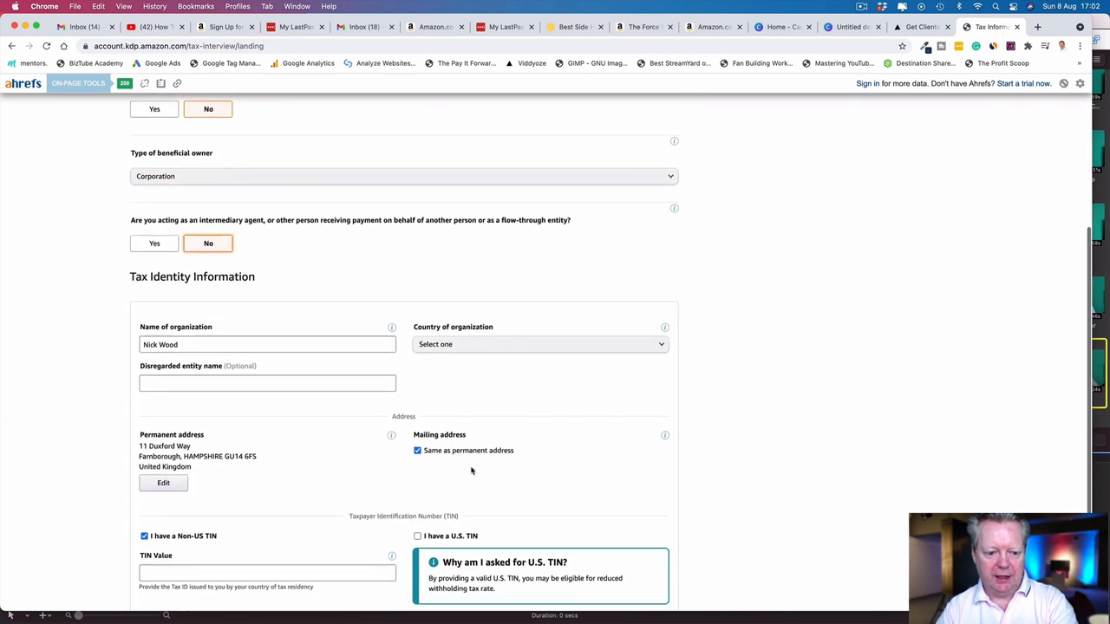
scroll(down, 3)
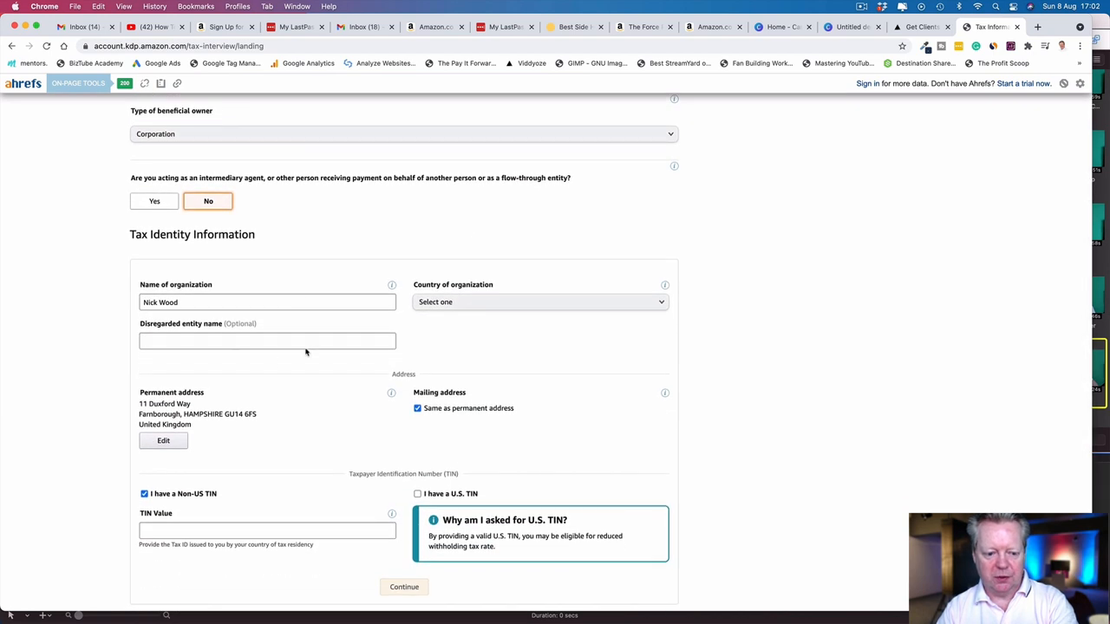
scroll(down, 3)
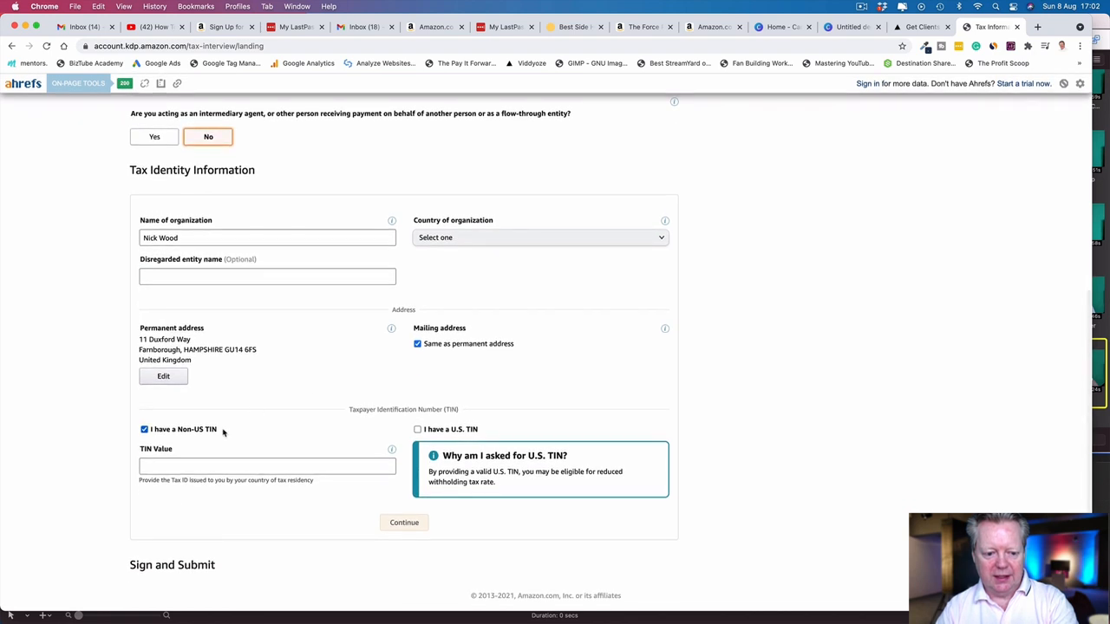
mouse_move(369, 444)
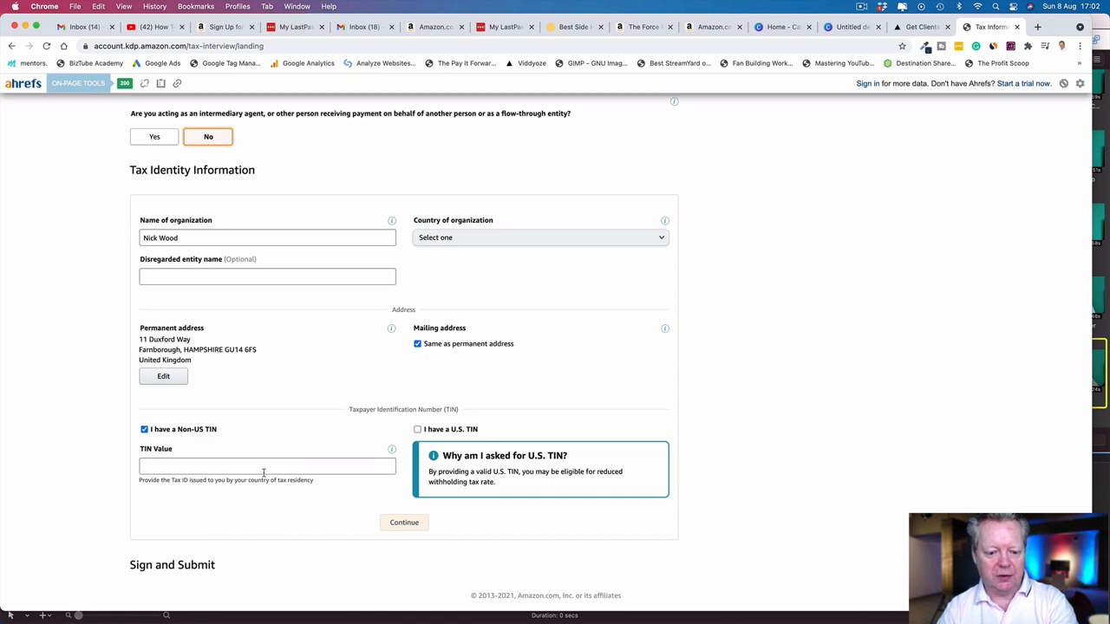
click(391, 448)
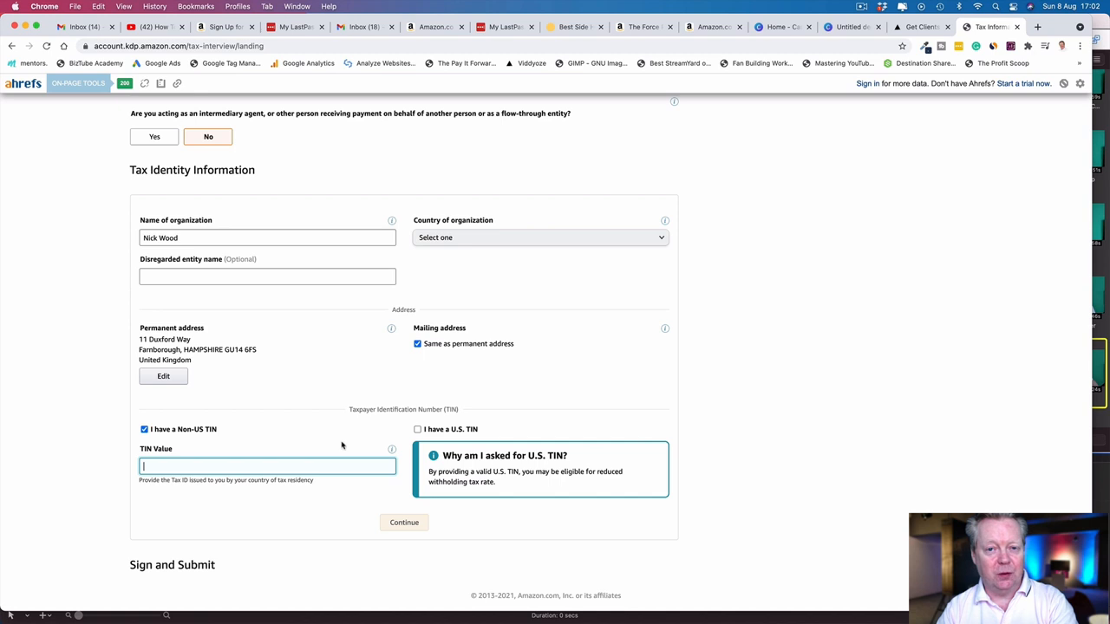
mouse_move(353, 435)
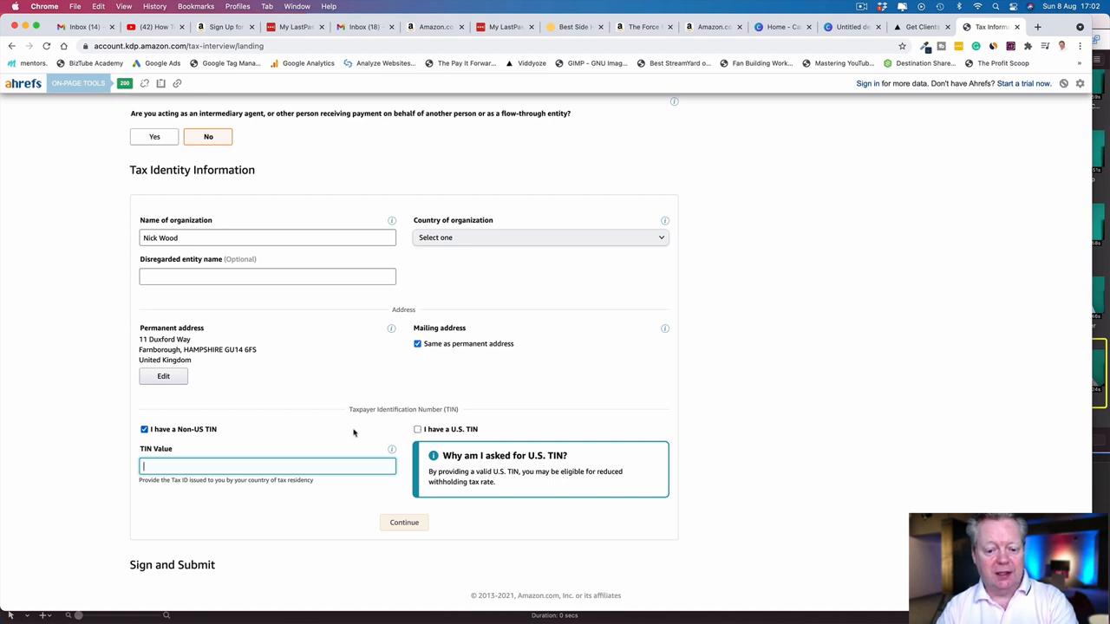
mouse_move(339, 444)
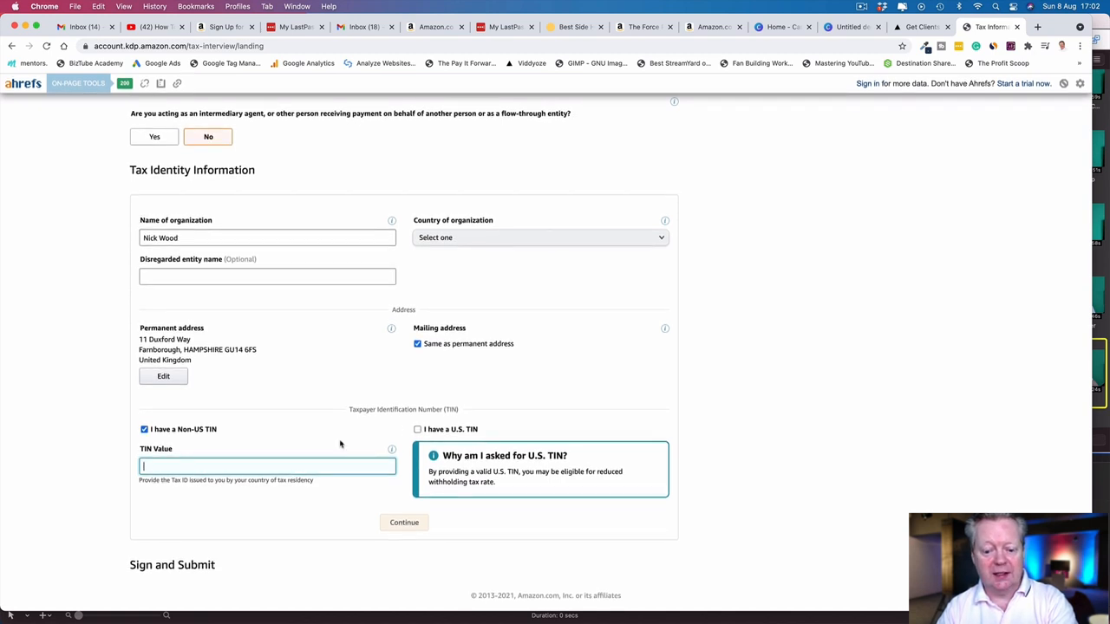
click(404, 522)
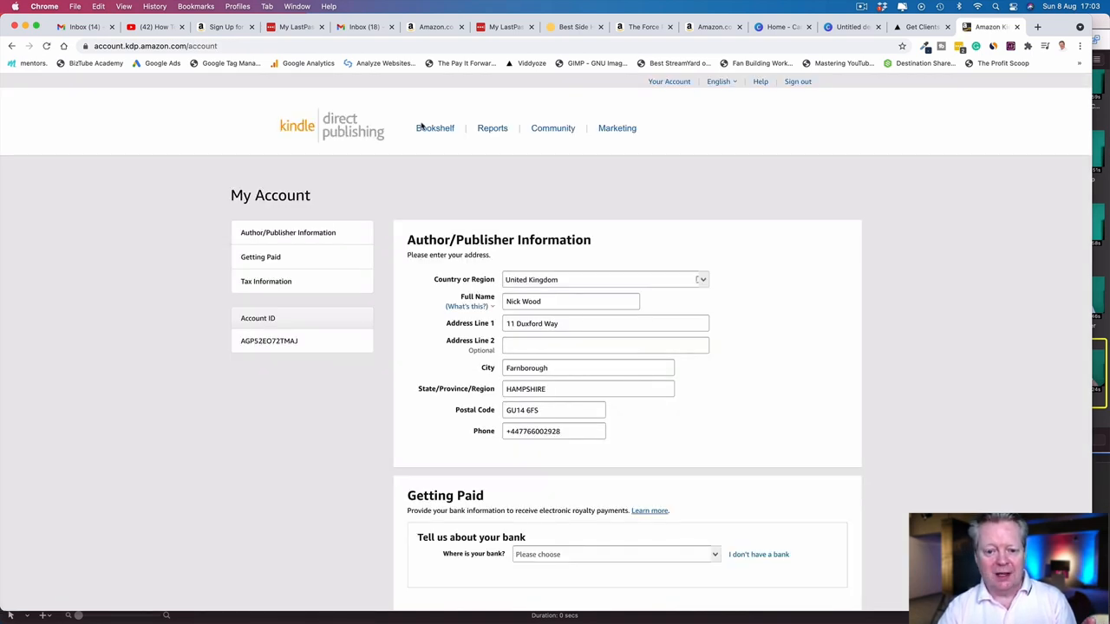
Step: Go to the Bookshelf and choose the + Kindle eBook tile
click(434, 128)
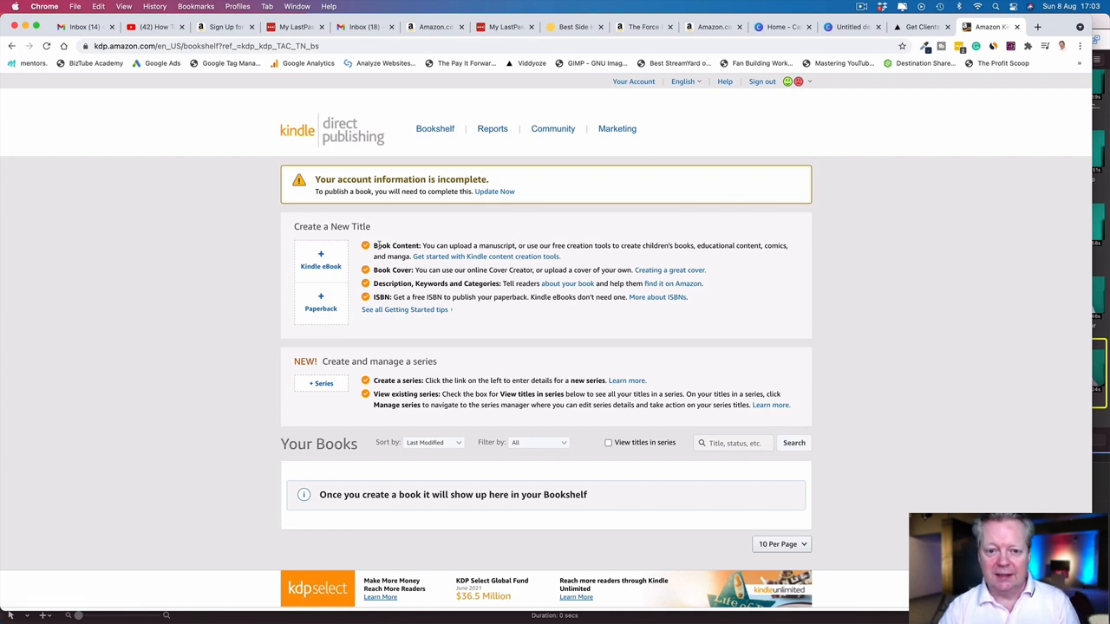
click(320, 260)
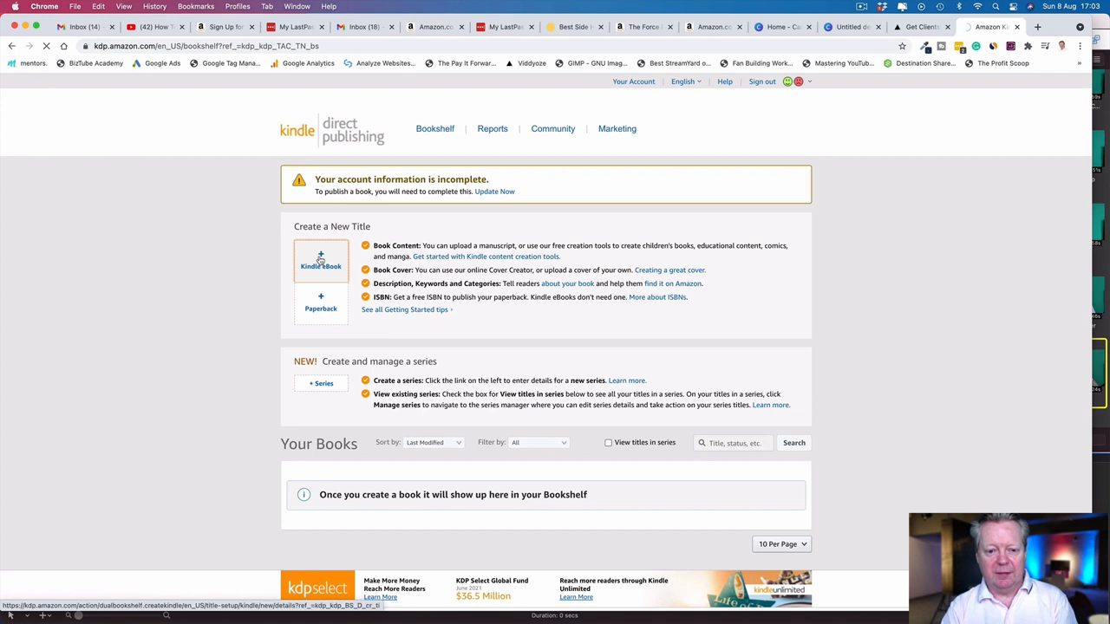
Step: Scroll through the new Kindle eBook Details form sections and back to the top
click(321, 260)
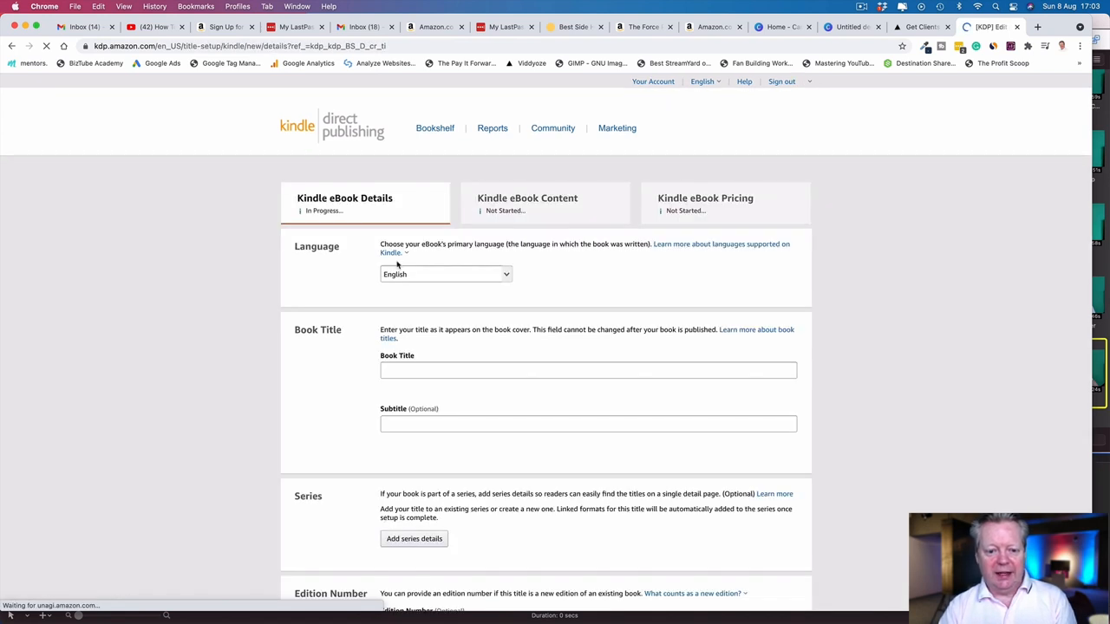
scroll(down, 3)
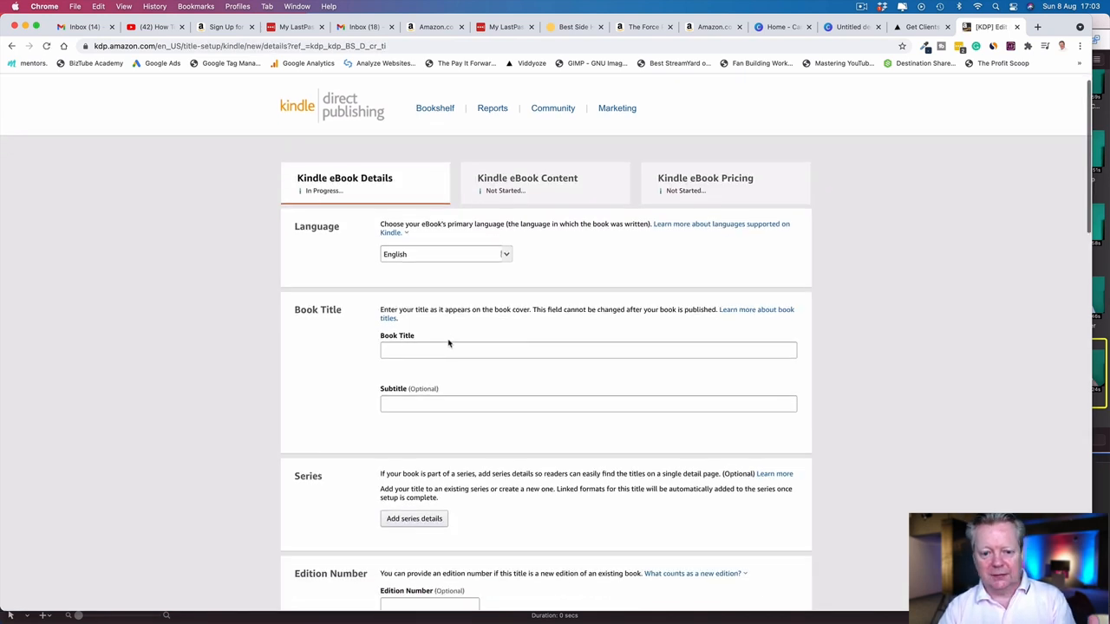
scroll(down, 3)
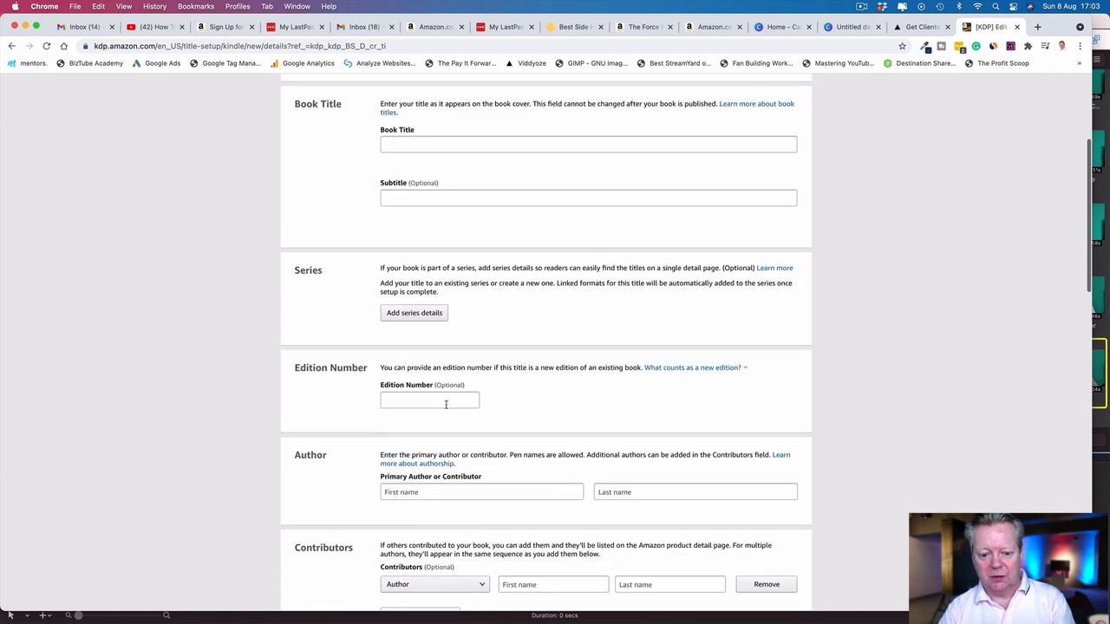
scroll(down, 3)
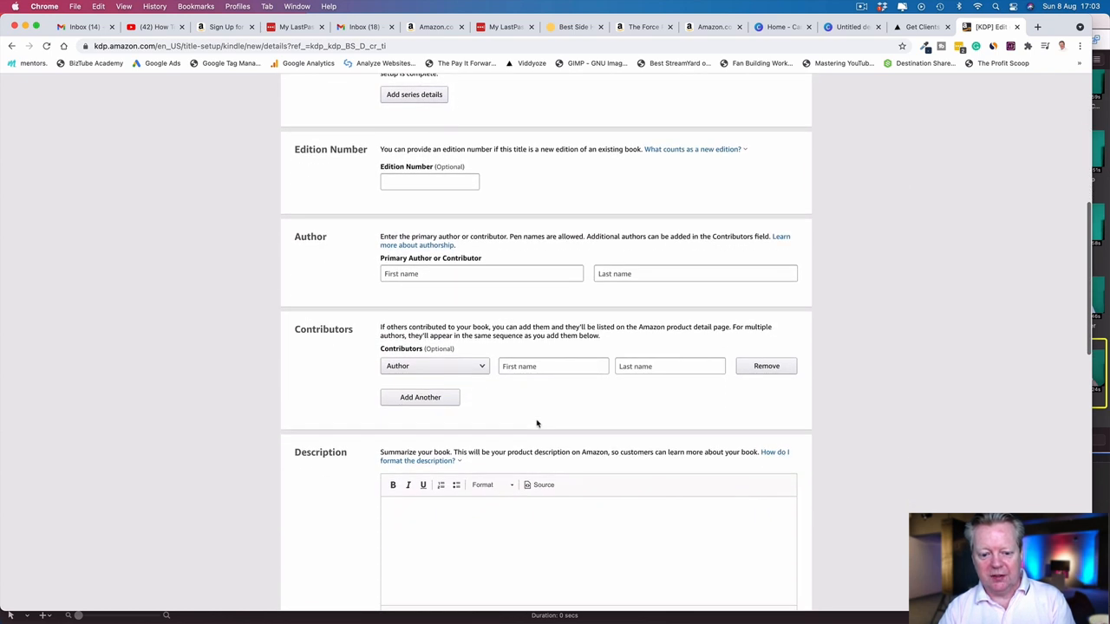
scroll(down, 3)
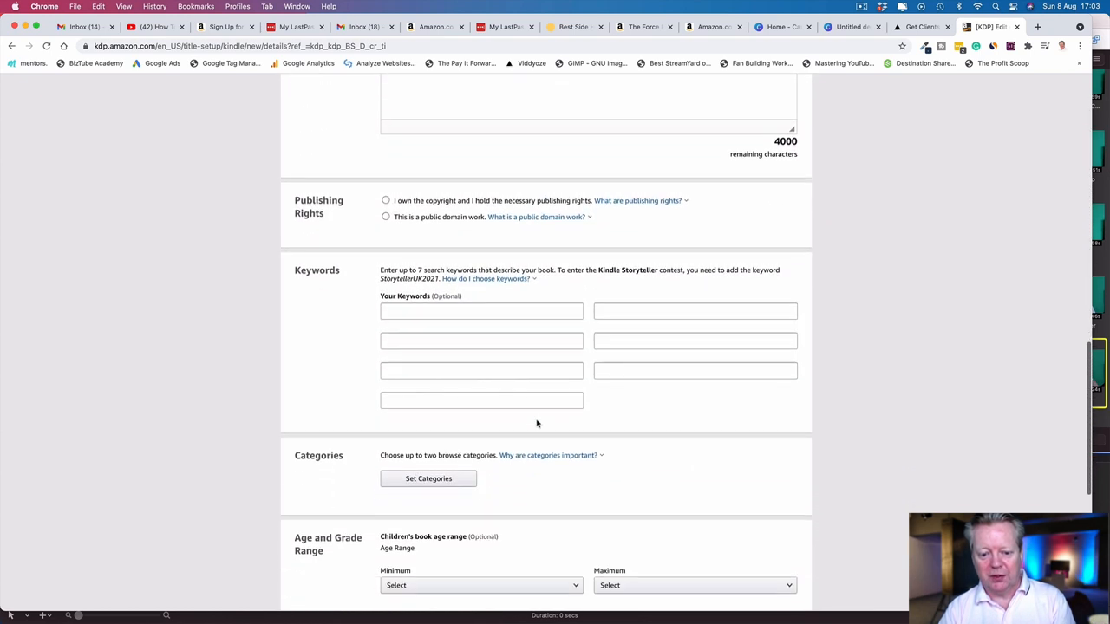
scroll(down, 3)
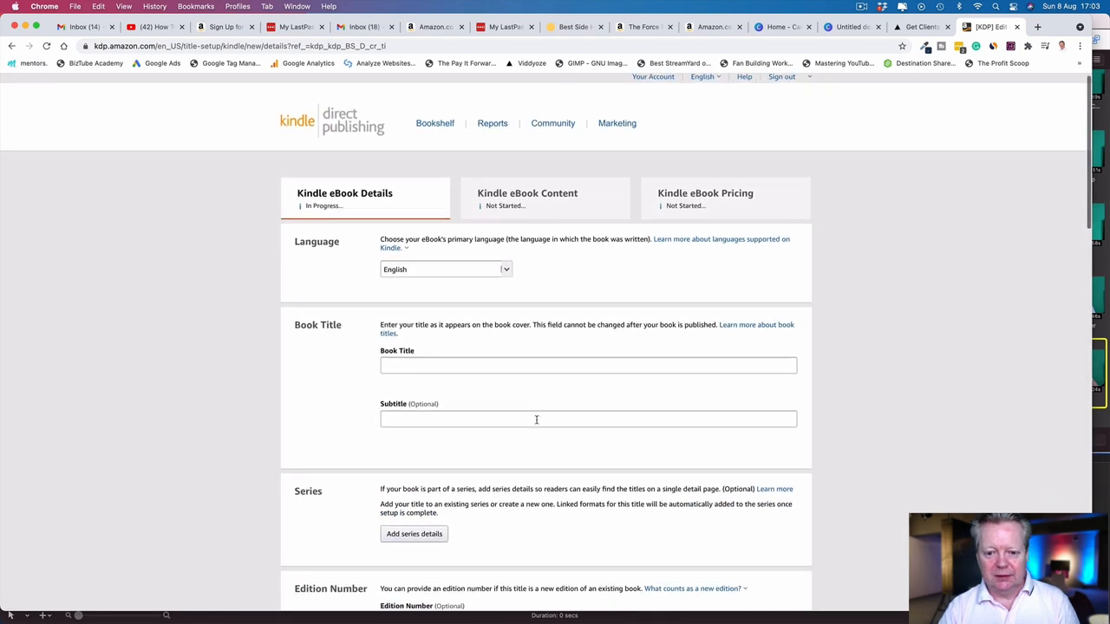
scroll(down, 3)
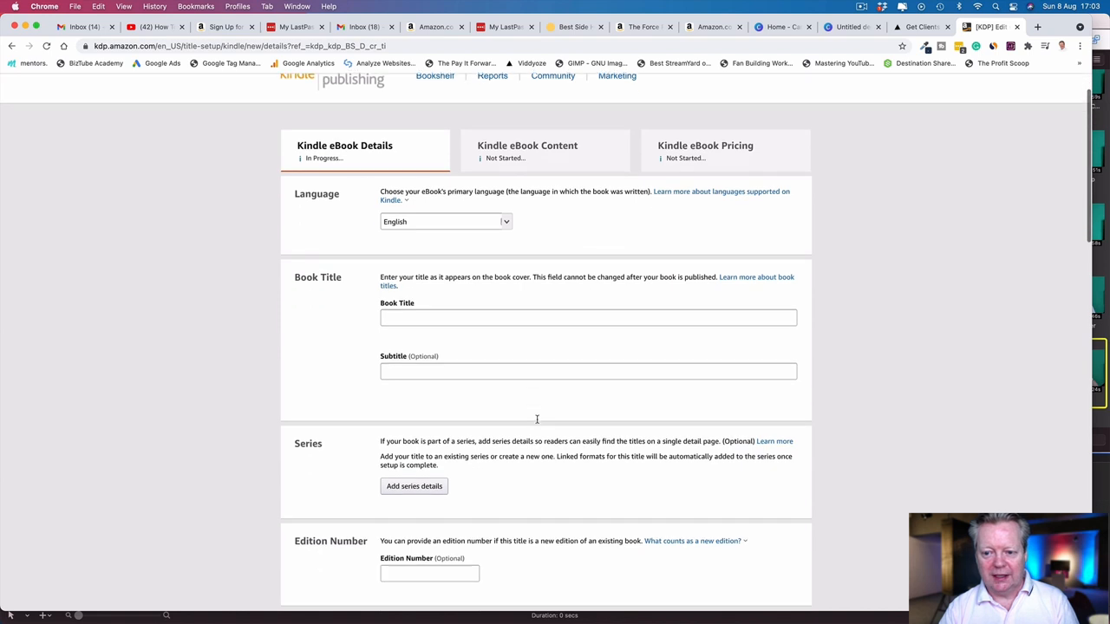
scroll(up, 3)
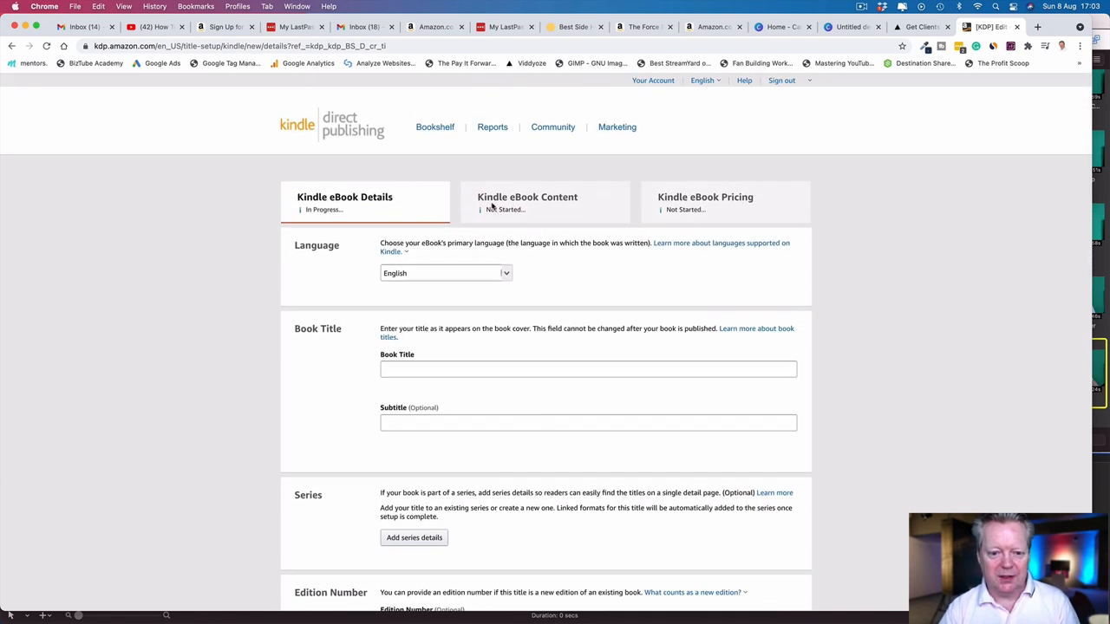
mouse_move(648, 202)
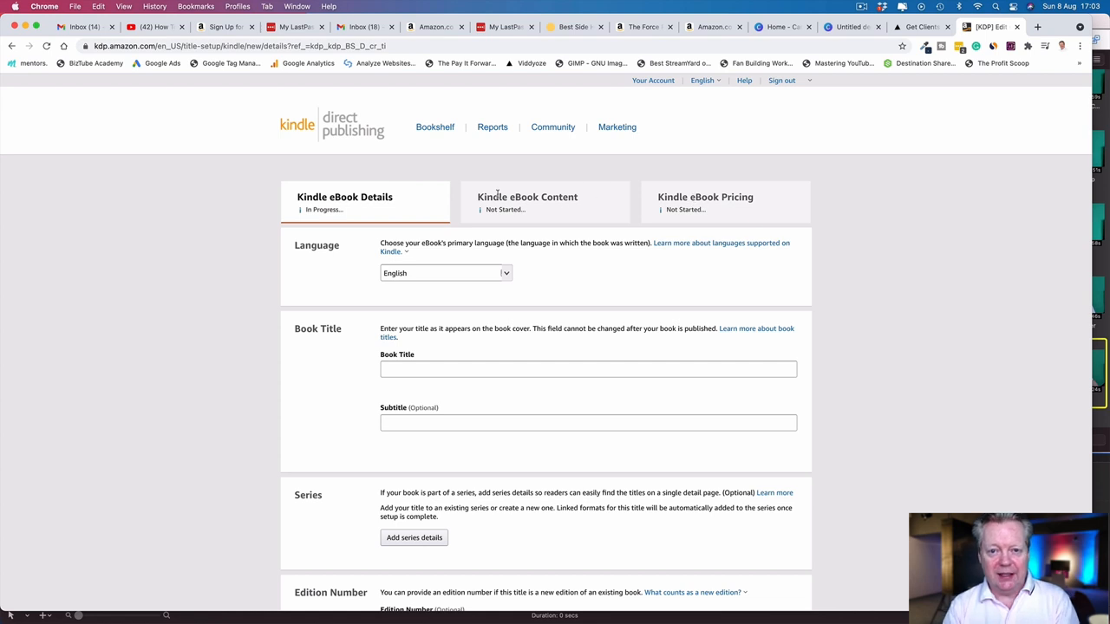
mouse_move(492, 128)
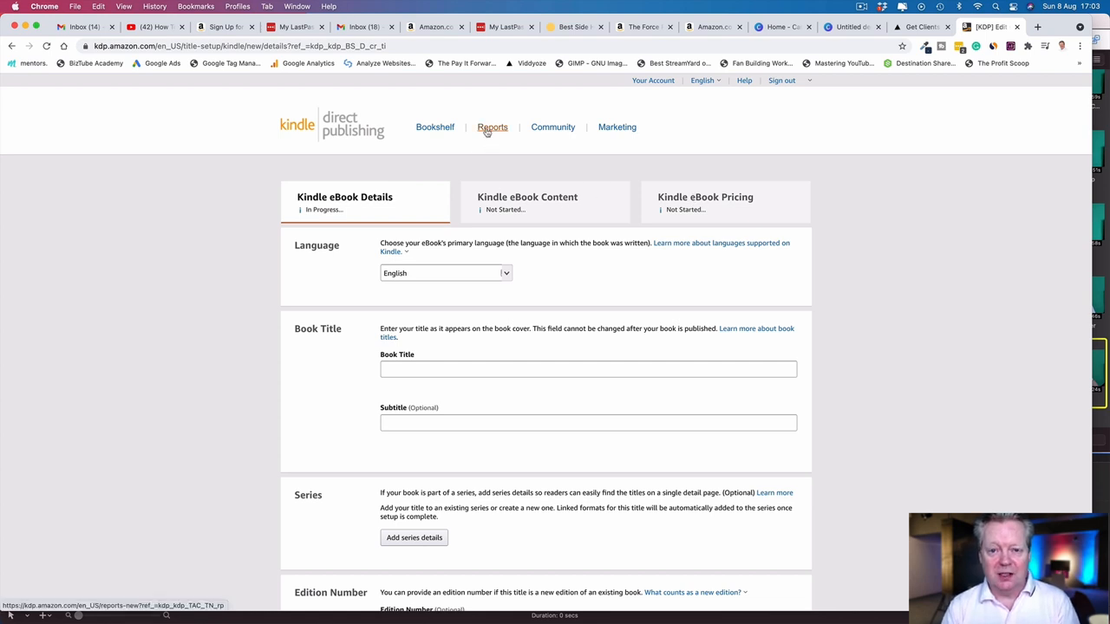